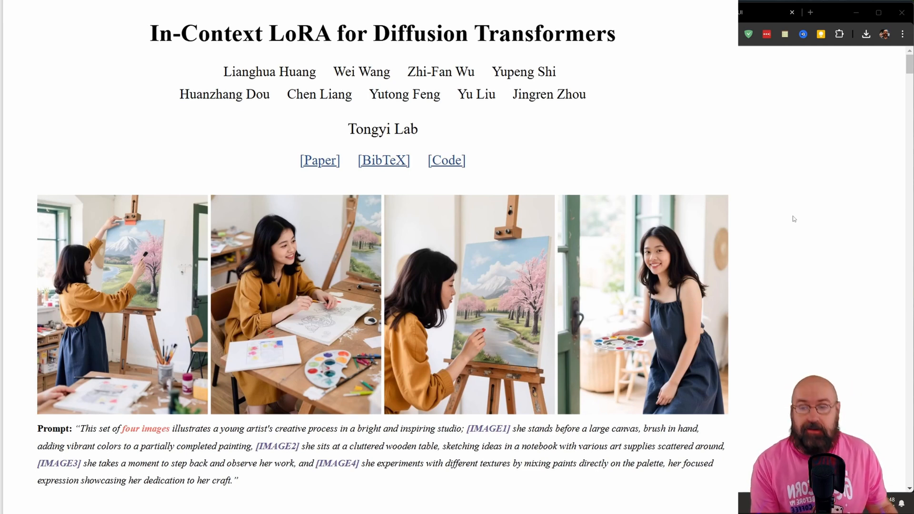
mouse_move(719, 351)
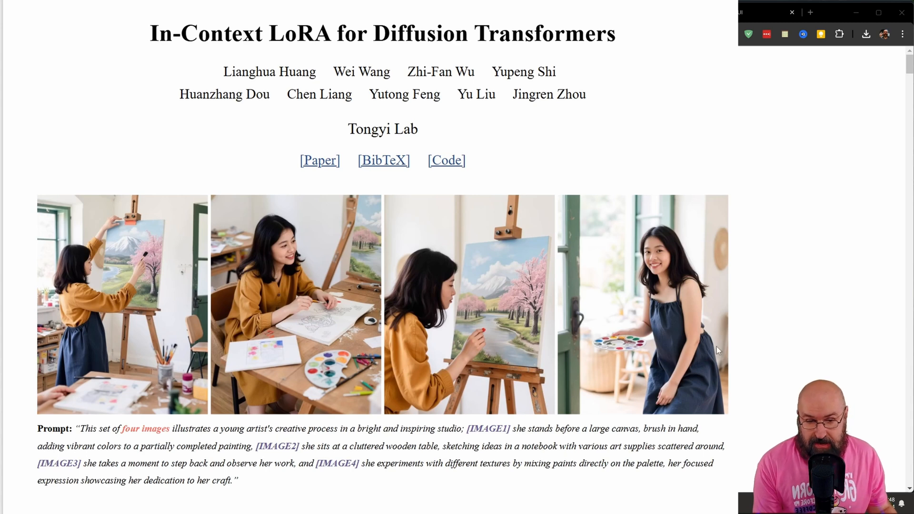
mouse_move(779, 326)
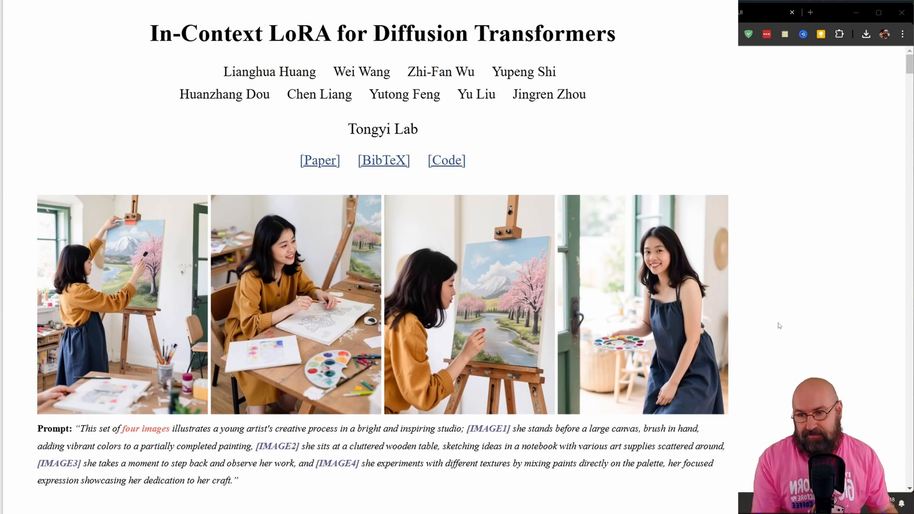
Step: Scroll the In-Context LoRA page past Film Storyboard Generation to Portrait Photography
scroll(down, 3)
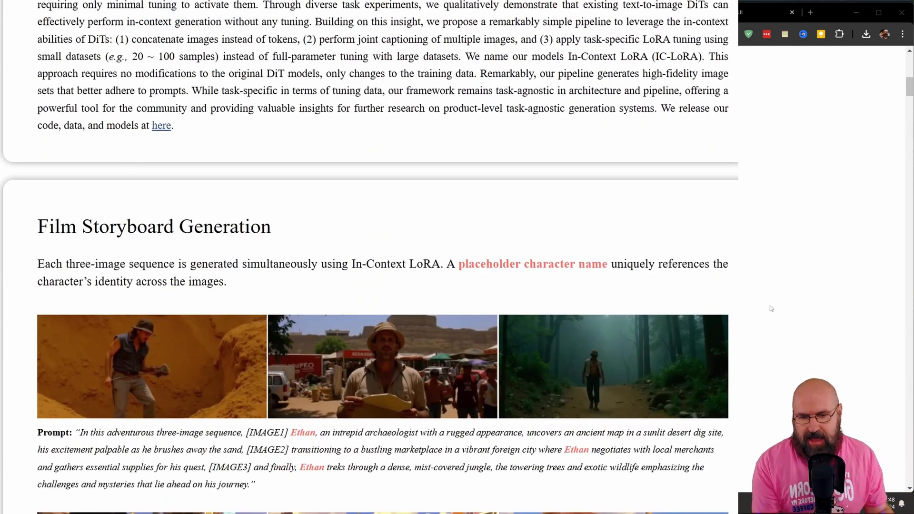
scroll(down, 3)
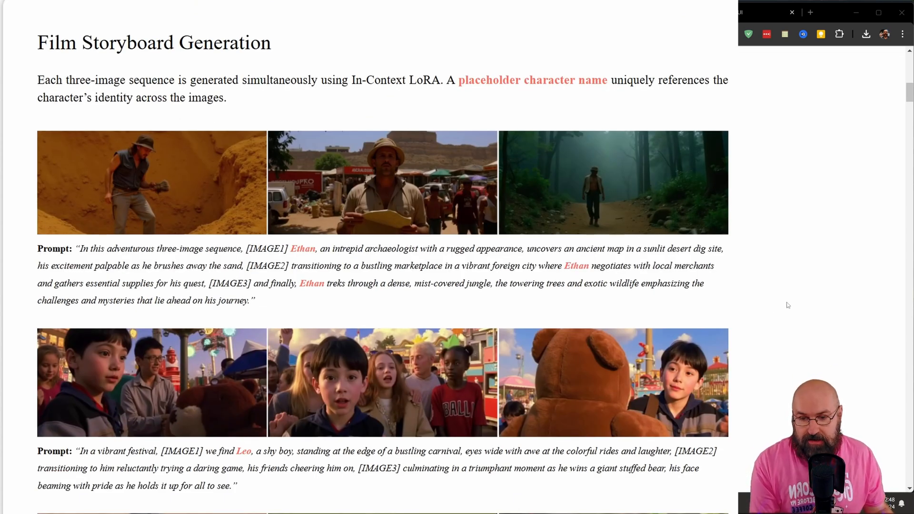
scroll(down, 3)
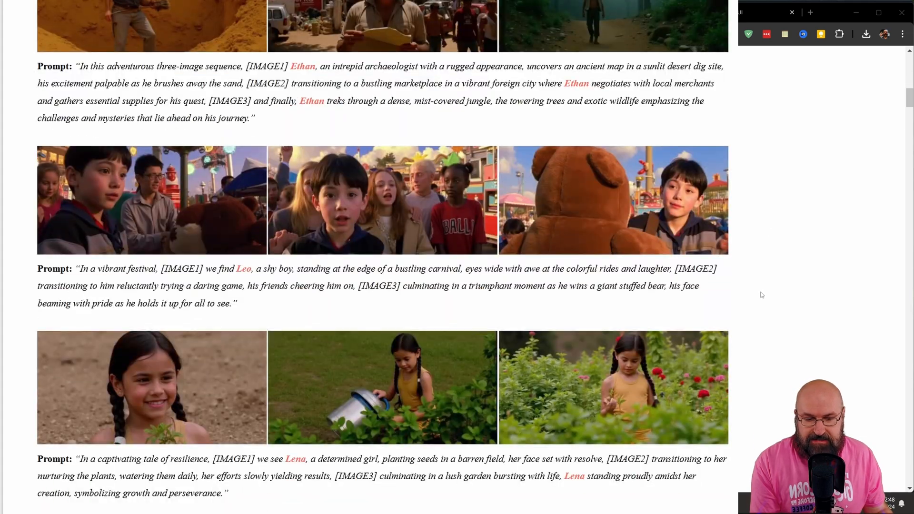
scroll(down, 3)
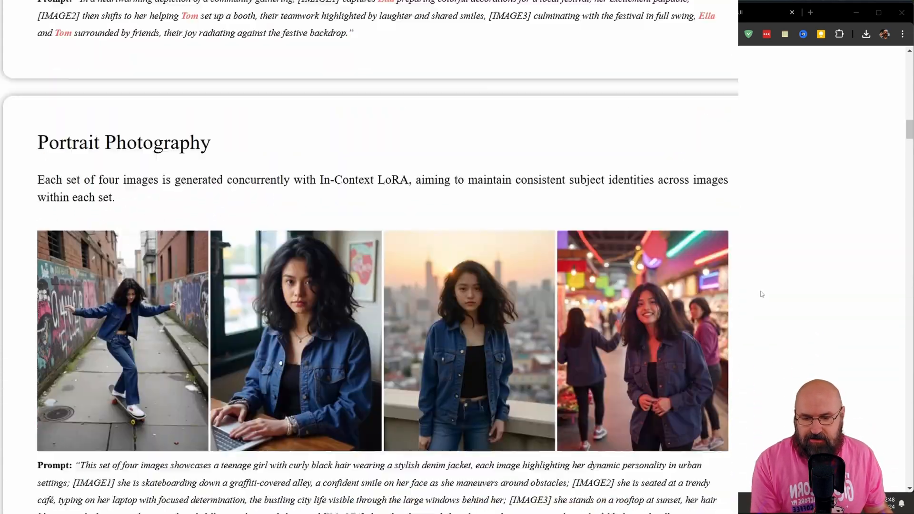
scroll(down, 3)
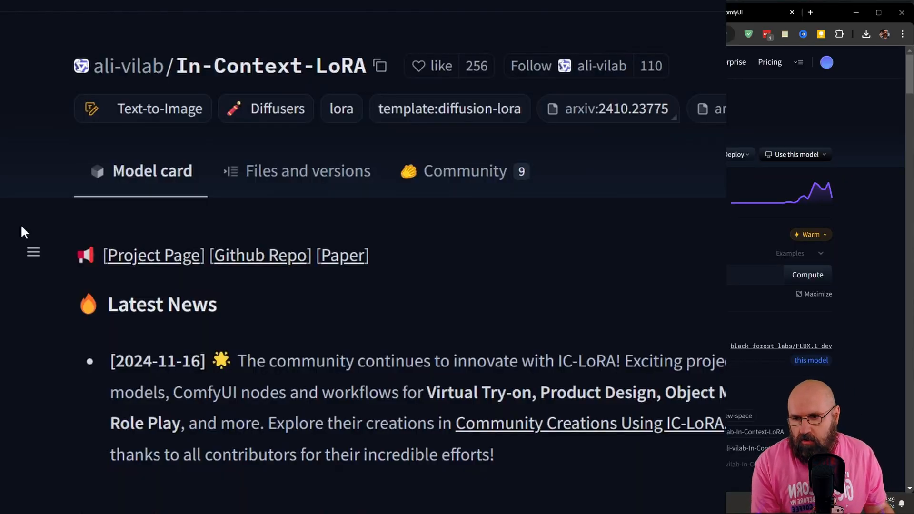
mouse_move(607, 140)
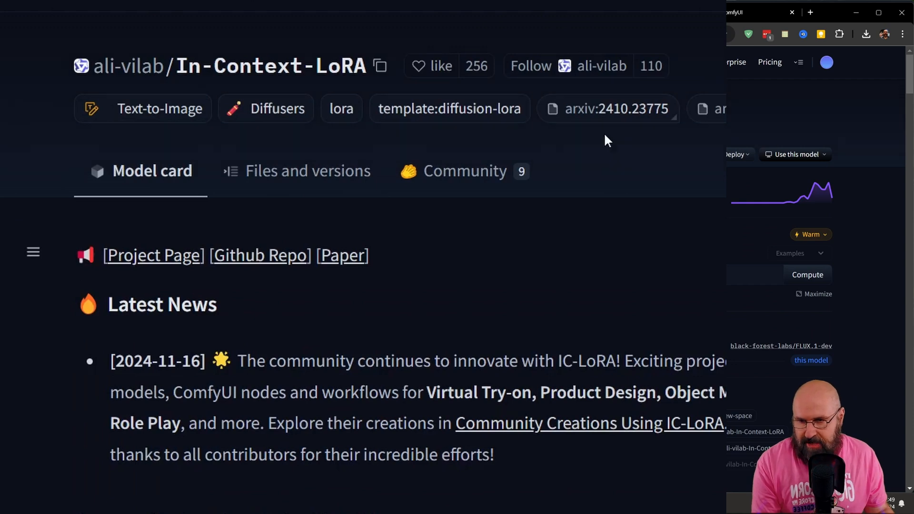
scroll(down, 3)
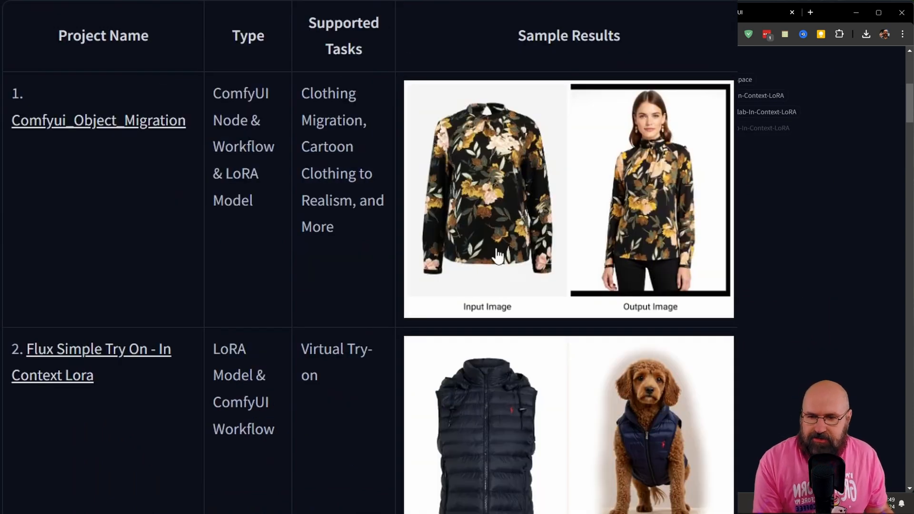
mouse_move(676, 458)
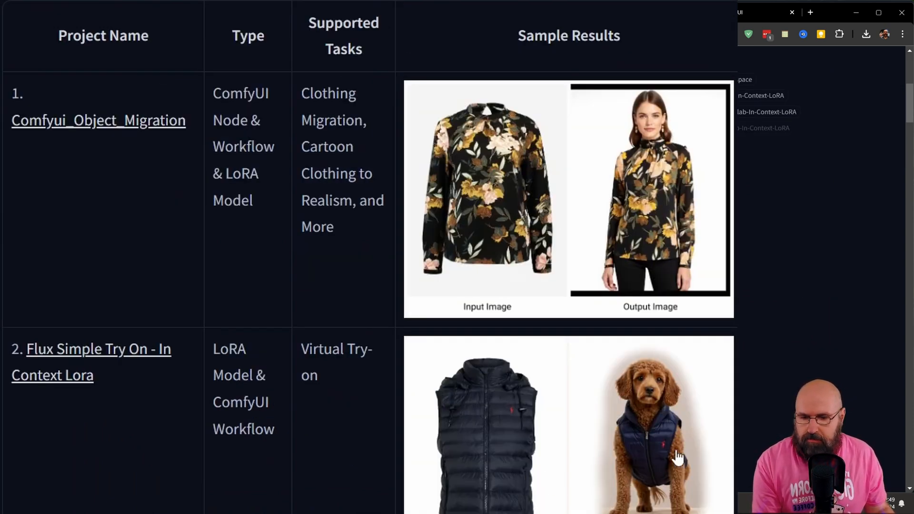
scroll(down, 3)
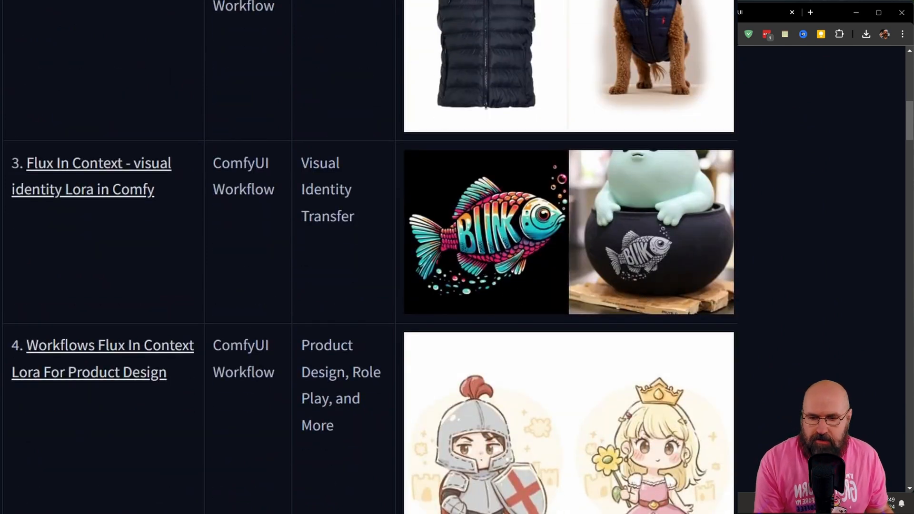
scroll(down, 3)
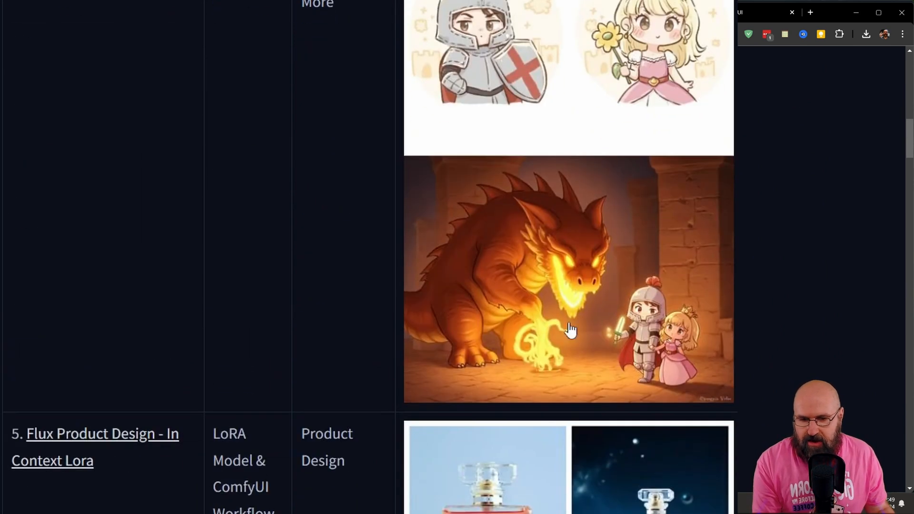
scroll(down, 3)
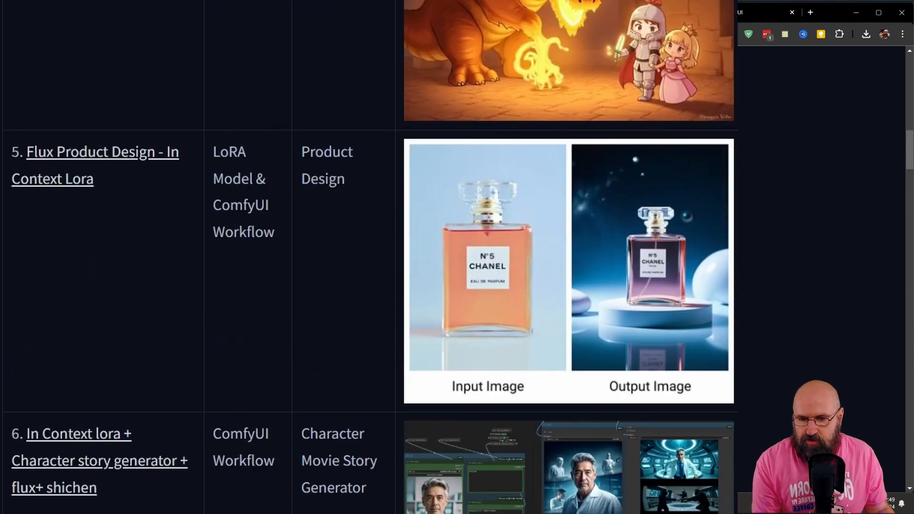
mouse_move(693, 185)
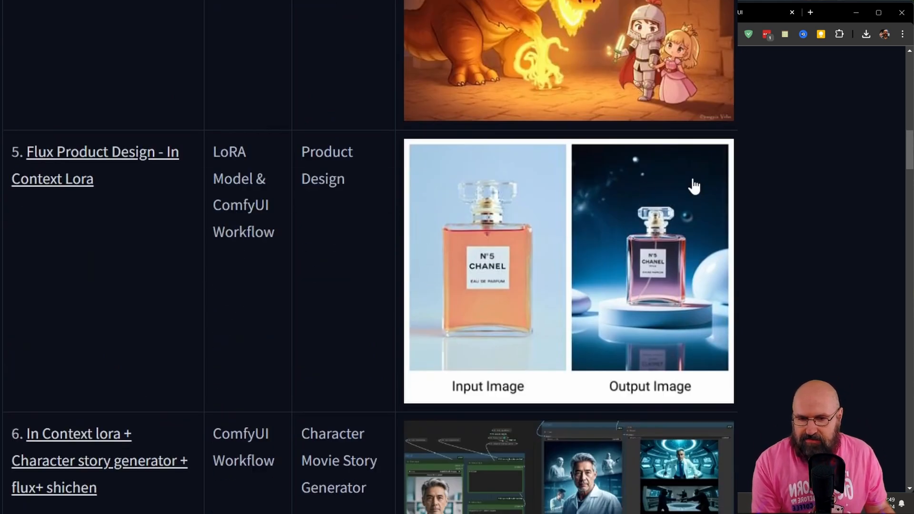
scroll(down, 3)
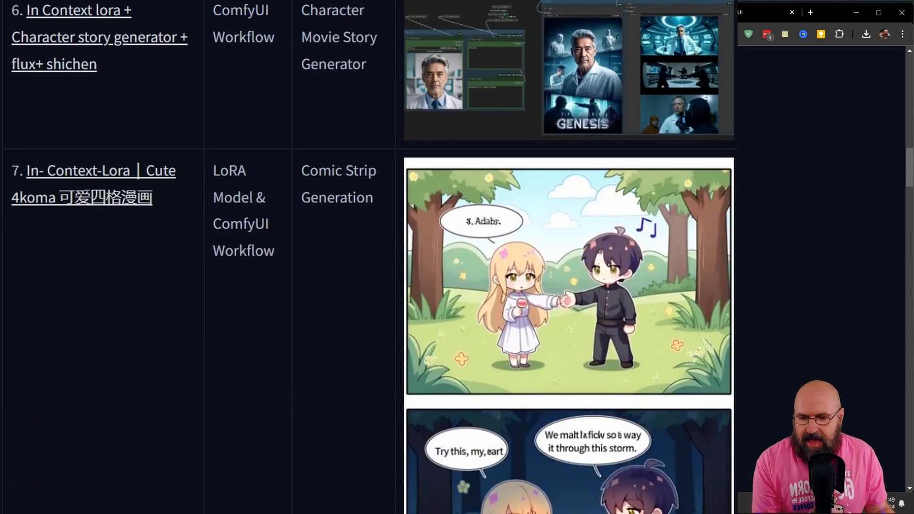
scroll(down, 3)
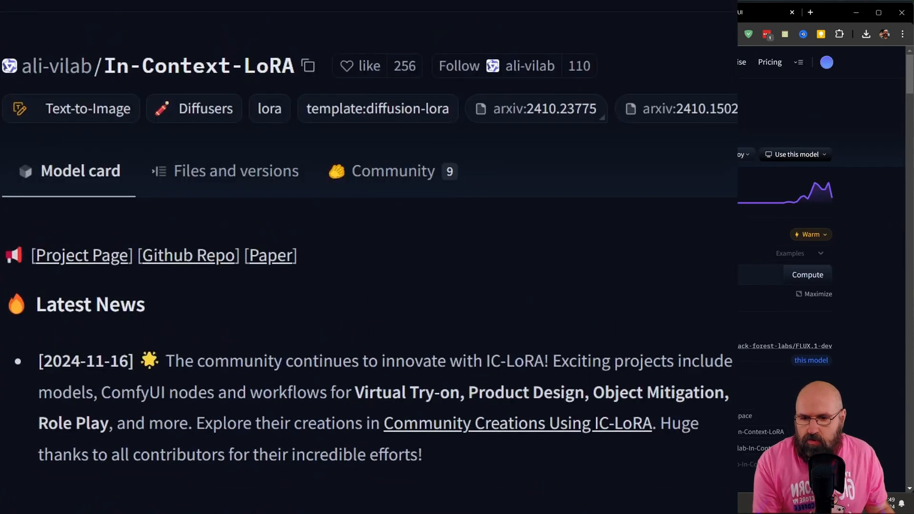
mouse_move(201, 182)
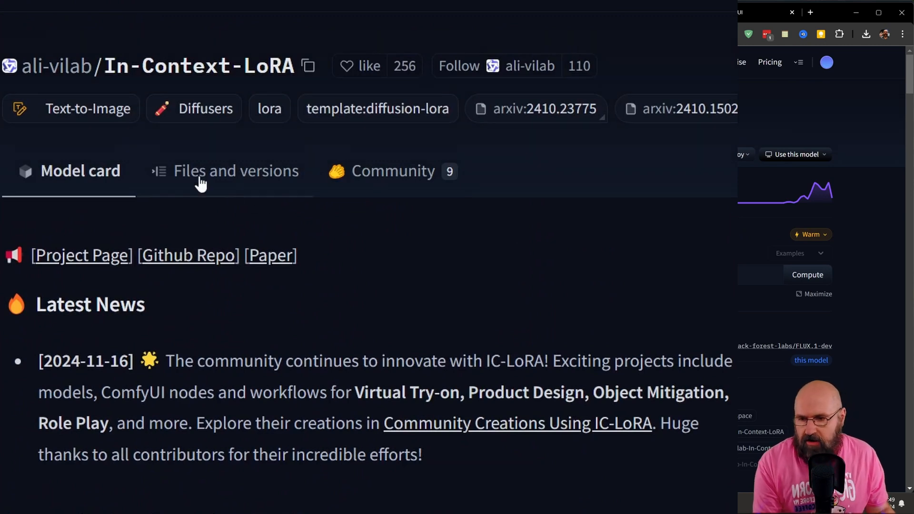
Step: Check the repository's LoRA safetensors files, then return to the model card
click(235, 171)
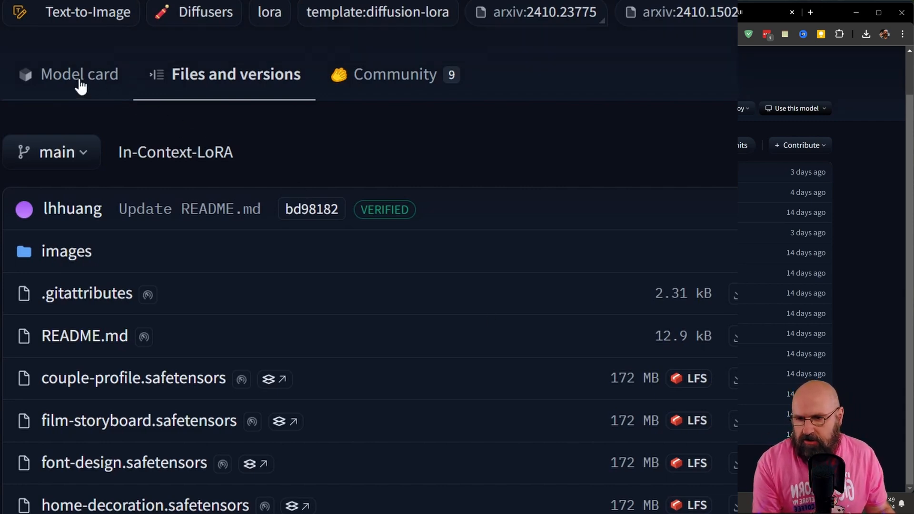
click(80, 74)
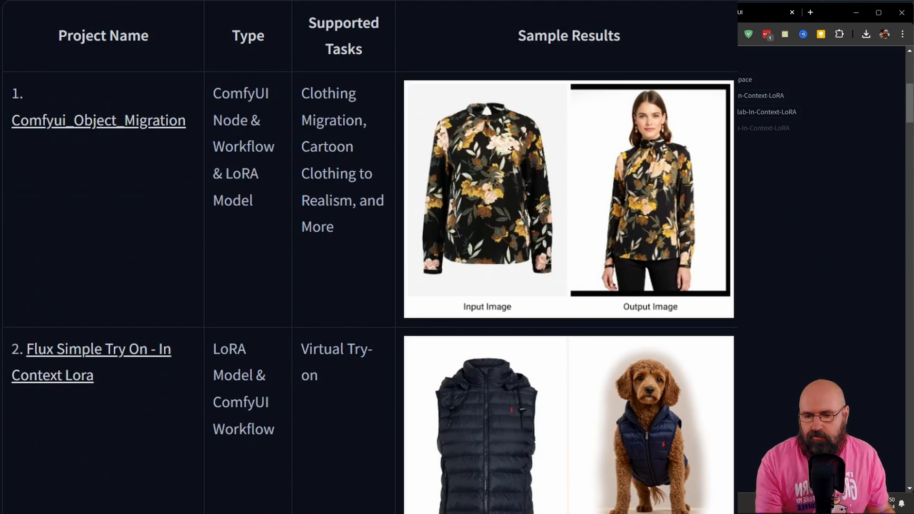
mouse_move(120, 366)
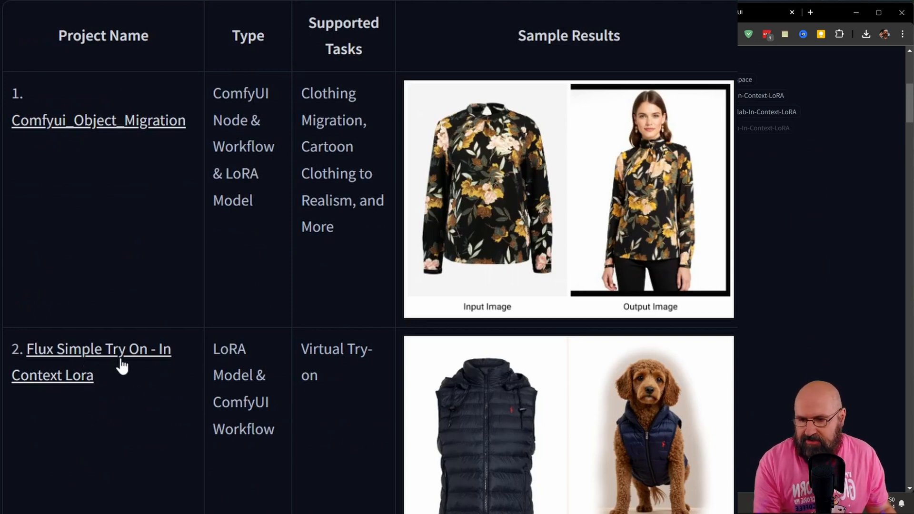
mouse_move(160, 485)
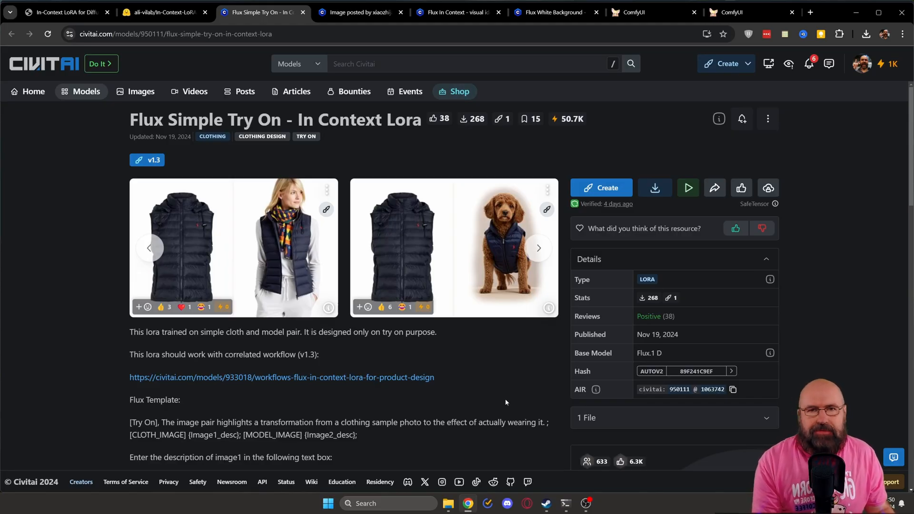
mouse_move(517, 400)
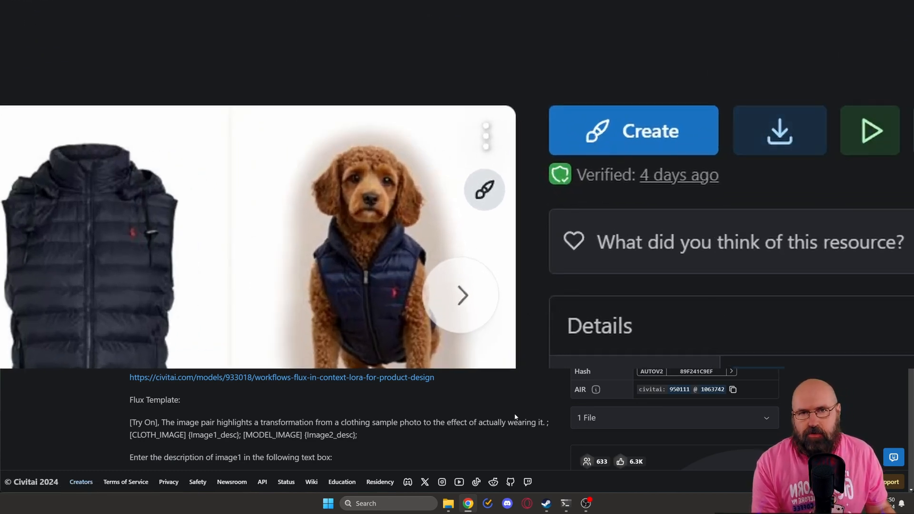
Step: View the Flux Simple Try On LoRA's vest try-on sample images on Civitai
click(634, 12)
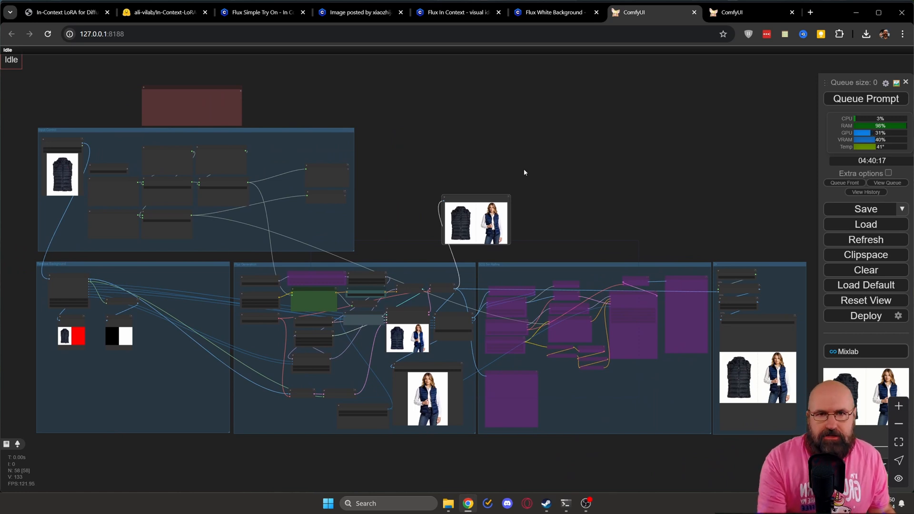
mouse_move(587, 187)
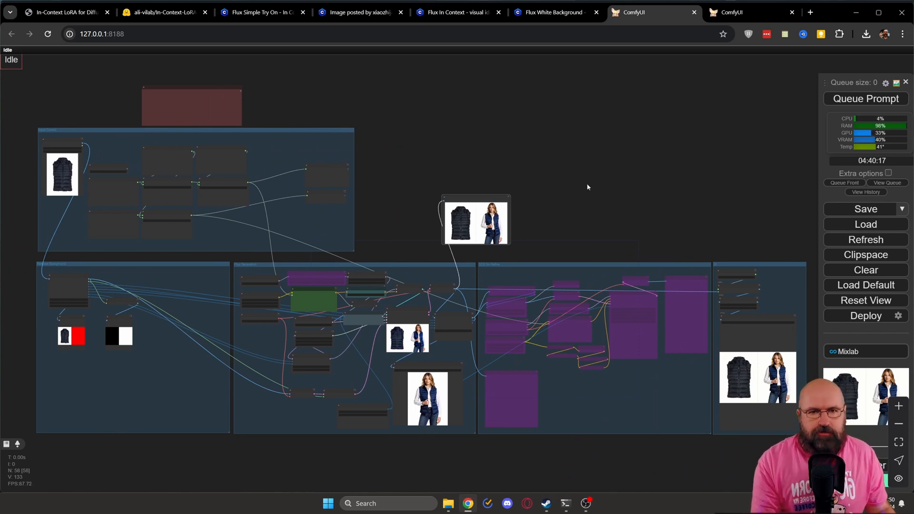
mouse_move(602, 301)
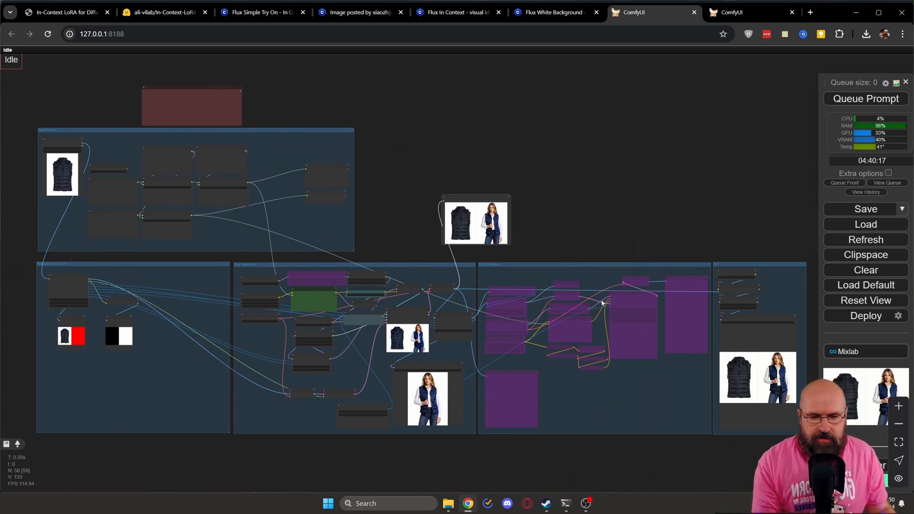
mouse_move(587, 409)
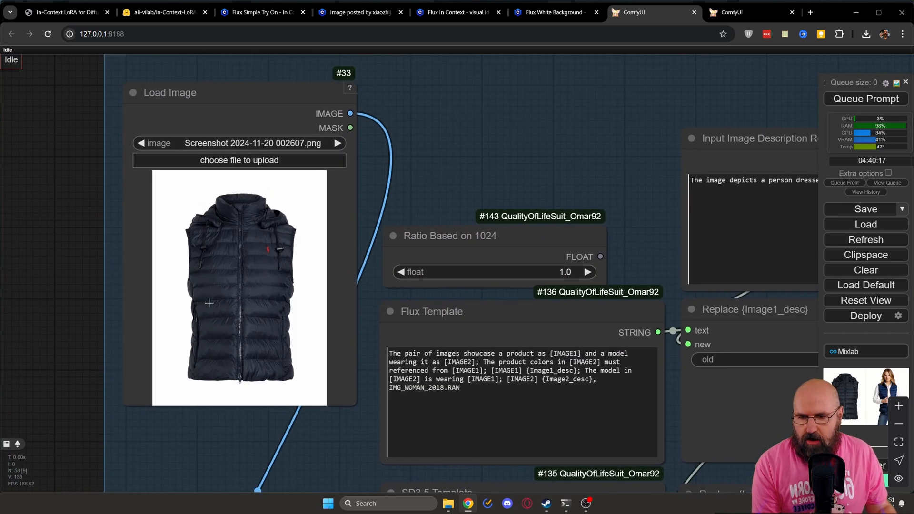
mouse_move(494, 211)
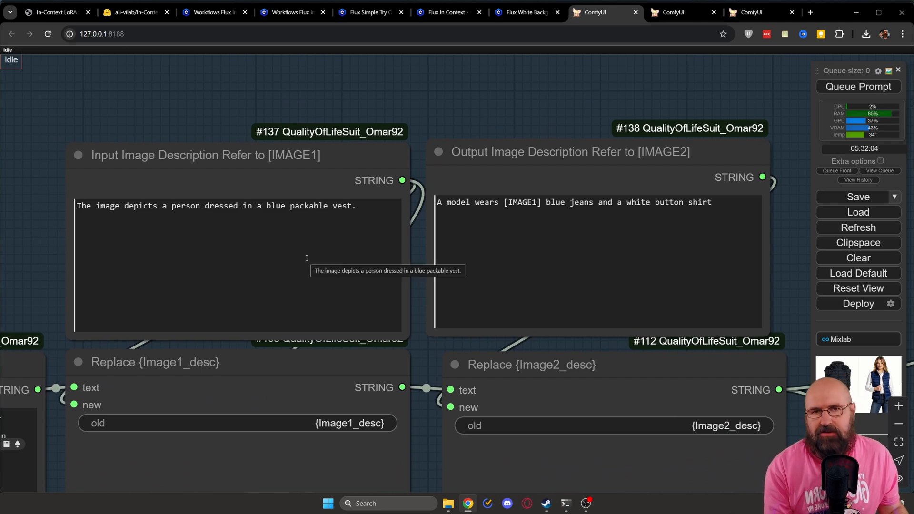
mouse_move(303, 253)
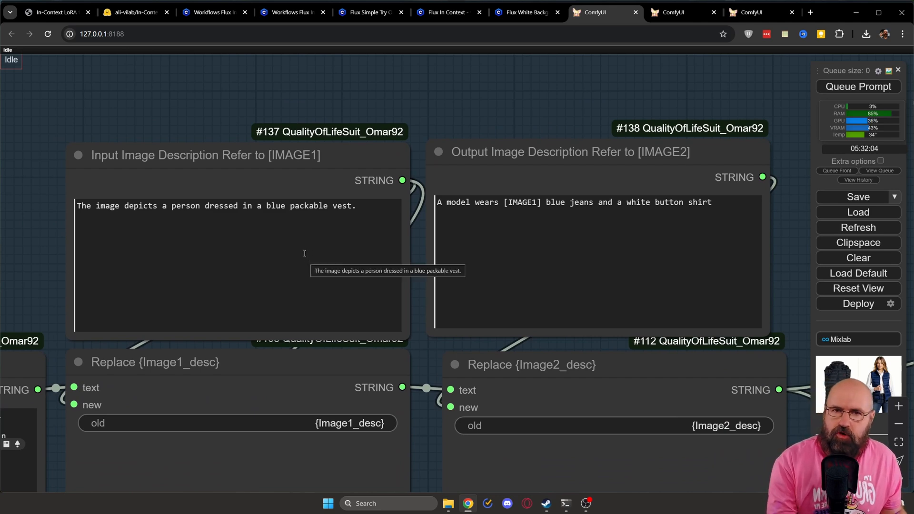
mouse_move(499, 146)
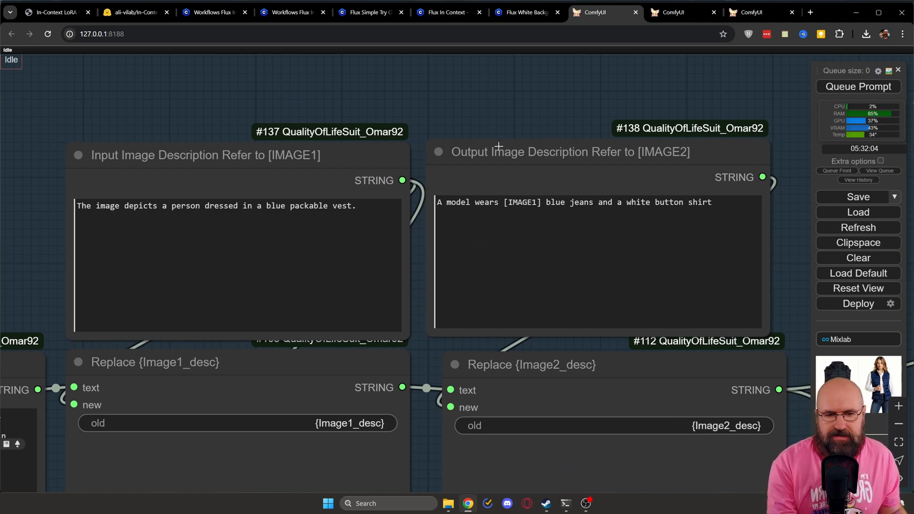
mouse_move(682, 159)
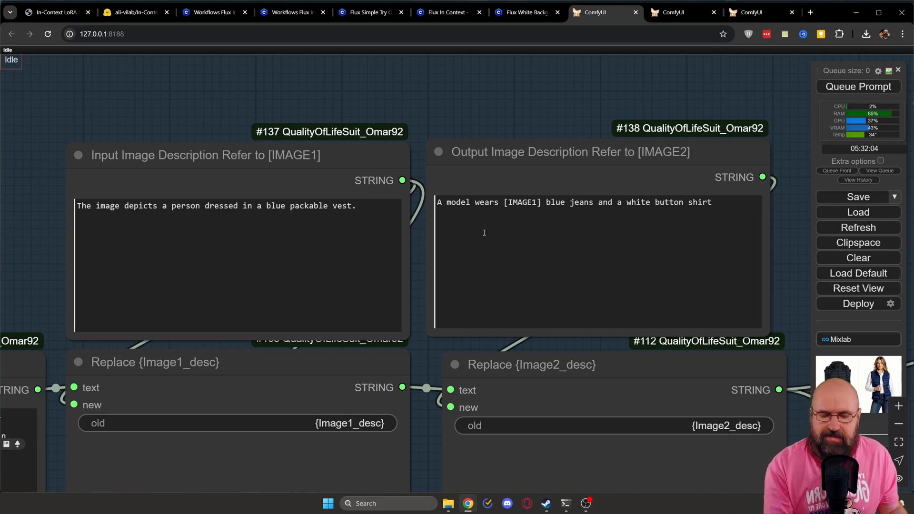
mouse_move(525, 207)
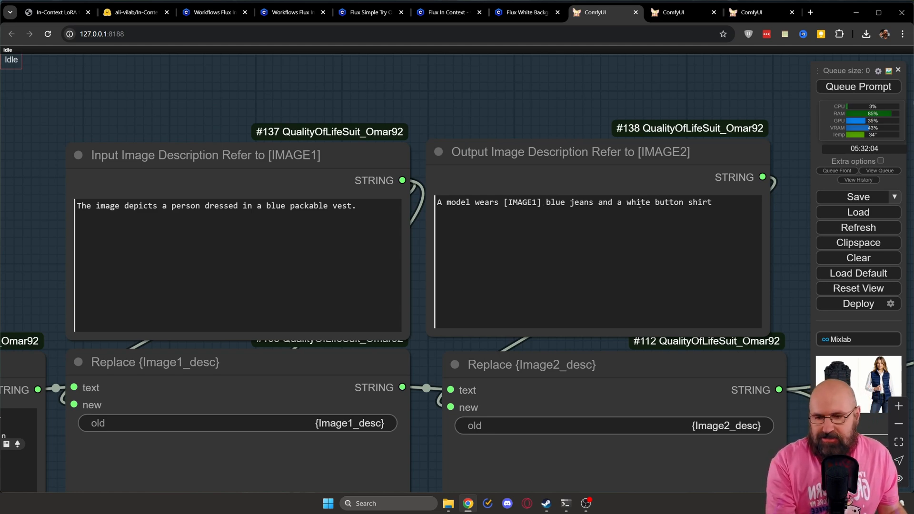
mouse_move(579, 274)
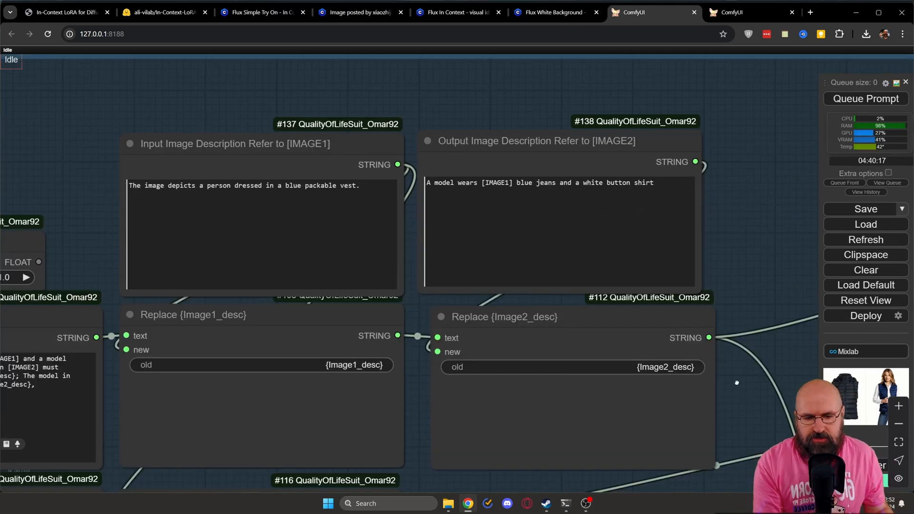
Step: Zoom onto the Unet Loader (GGUF), DualCLIPLoader and Load VAE nodes
scroll(down, 3)
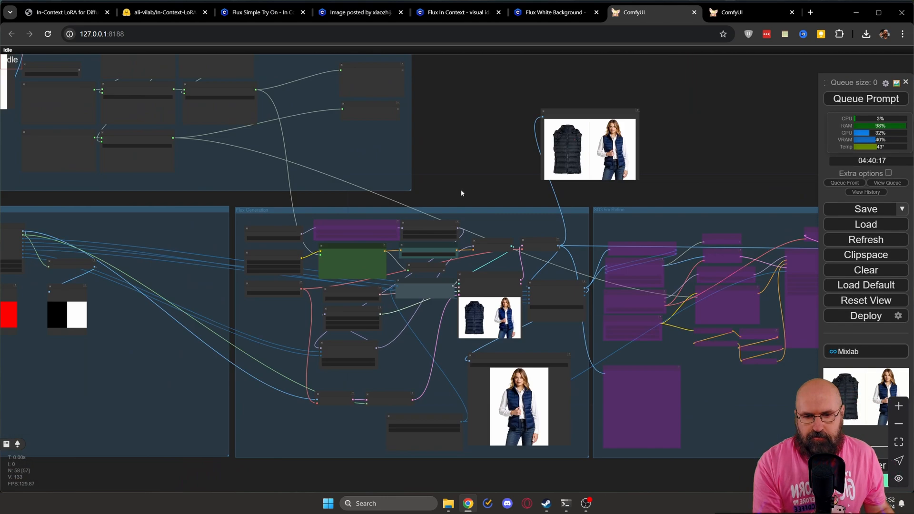
mouse_move(286, 352)
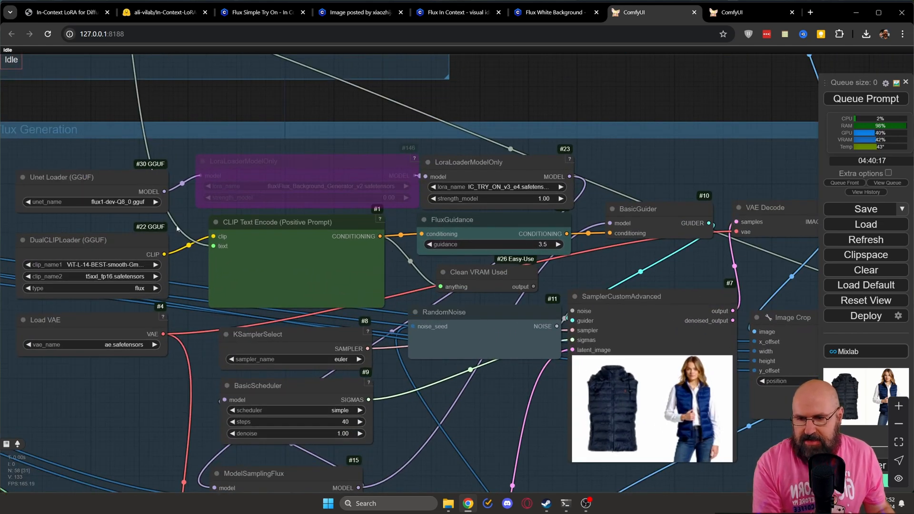
scroll(up, 3)
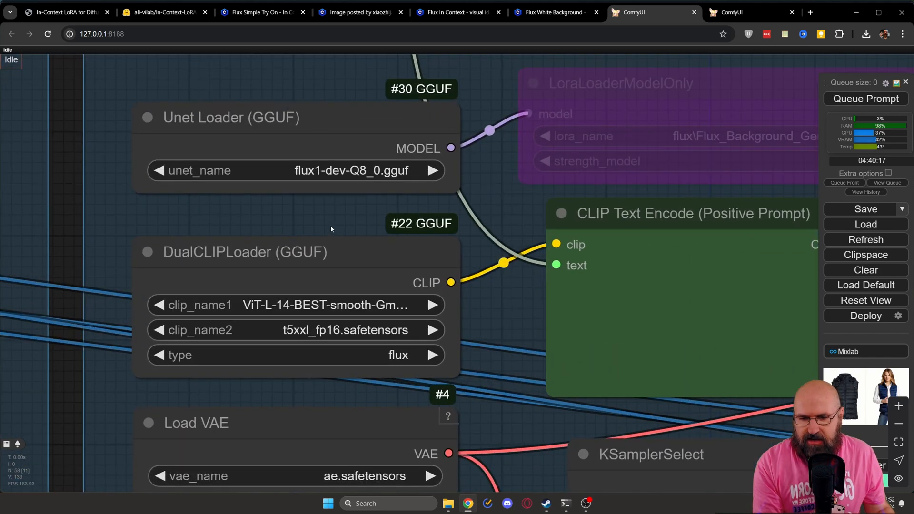
mouse_move(313, 150)
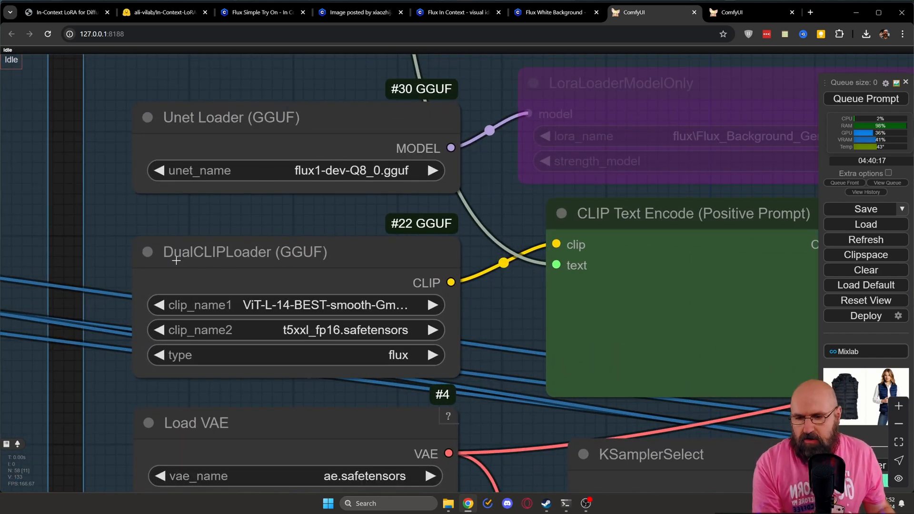
mouse_move(318, 323)
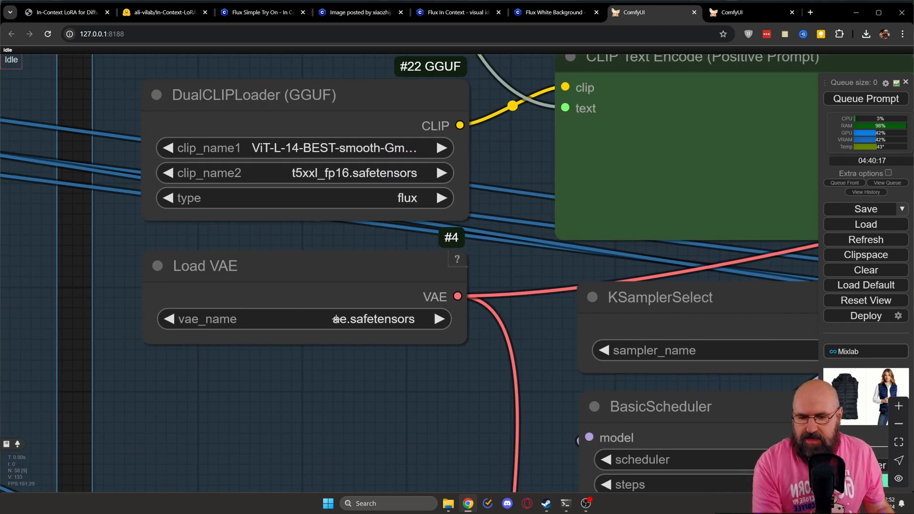
mouse_move(537, 131)
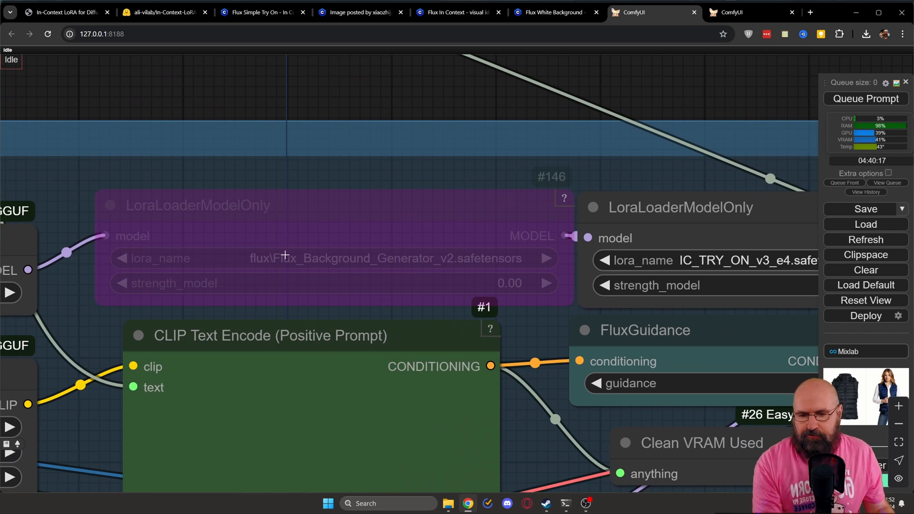
mouse_move(473, 266)
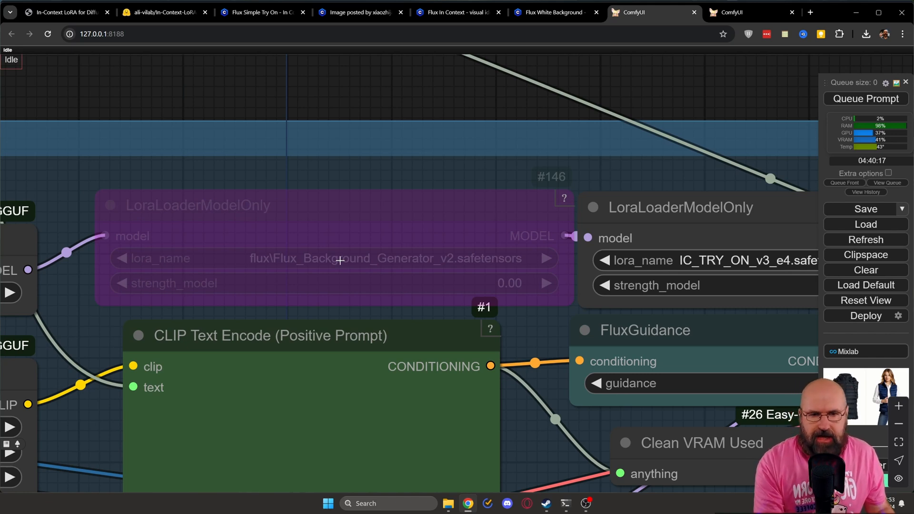
Step: Review the Flux White Background LoRA page, then return to the ComfyUI workflow
click(554, 12)
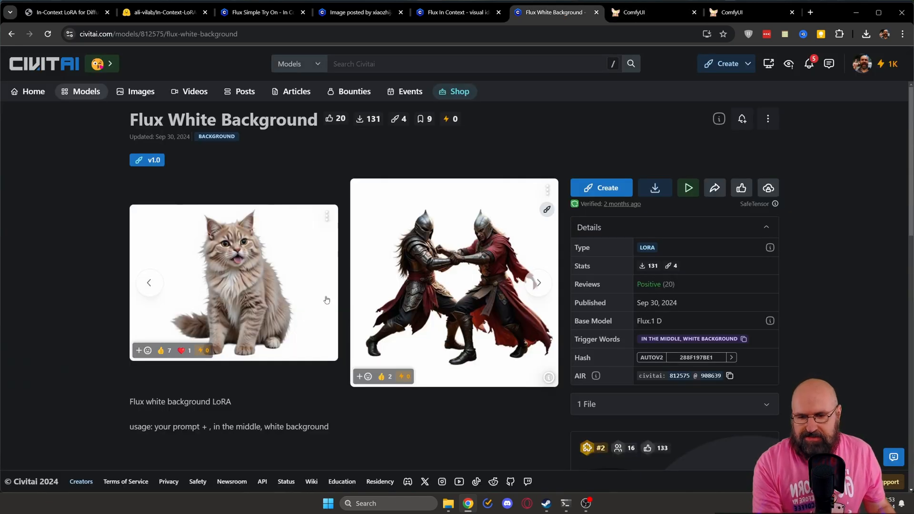
mouse_move(451, 403)
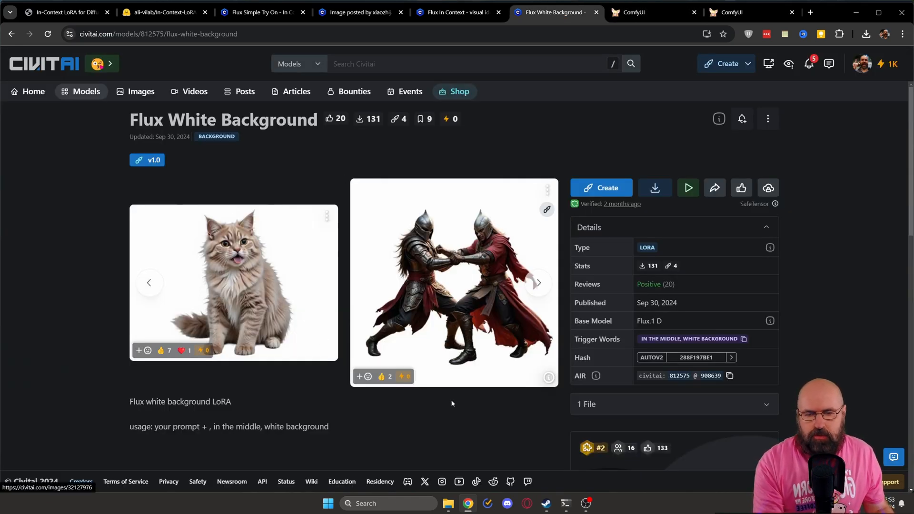
mouse_move(443, 405)
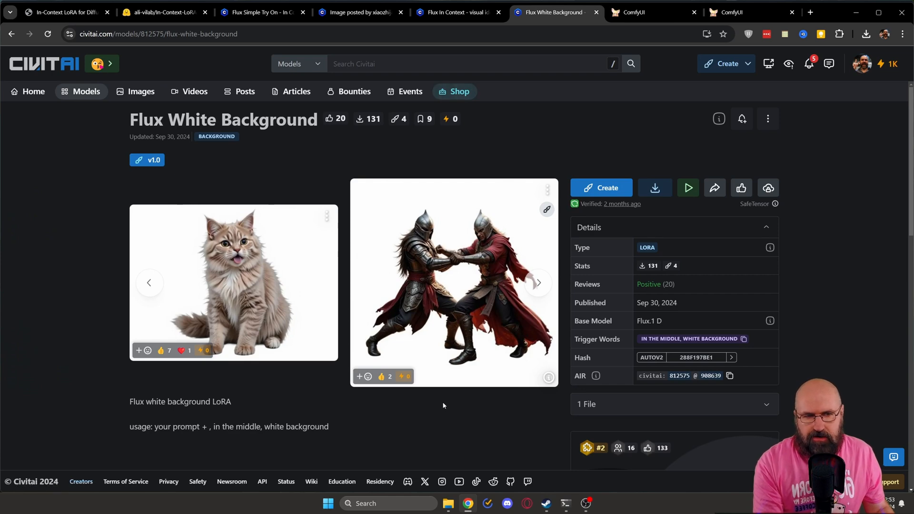
click(653, 12)
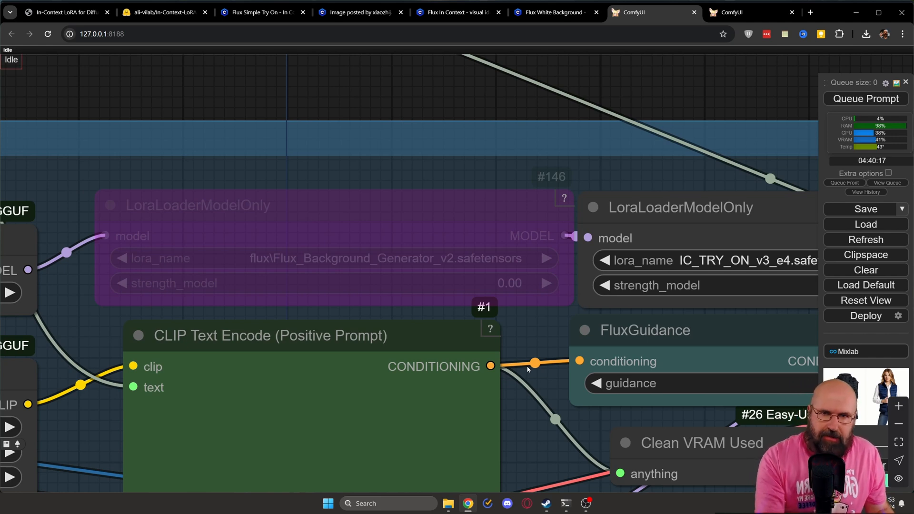
mouse_move(726, 201)
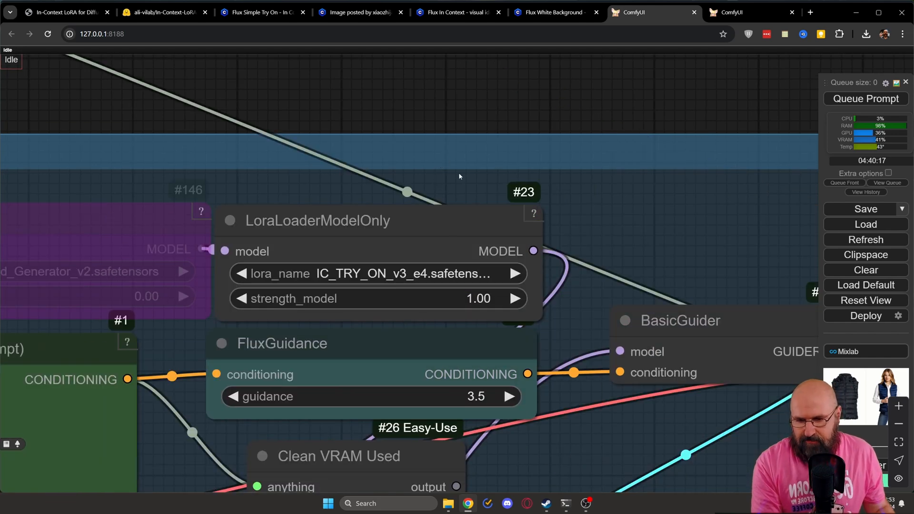
mouse_move(594, 212)
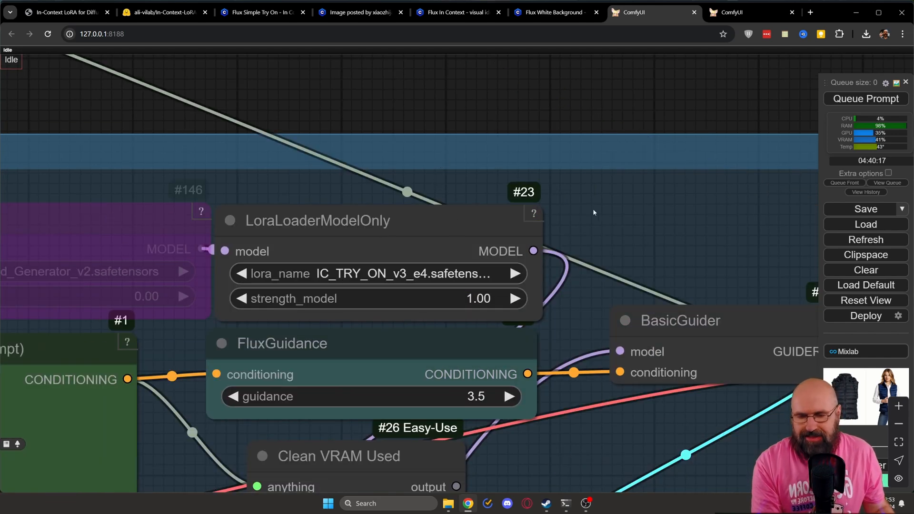
mouse_move(616, 228)
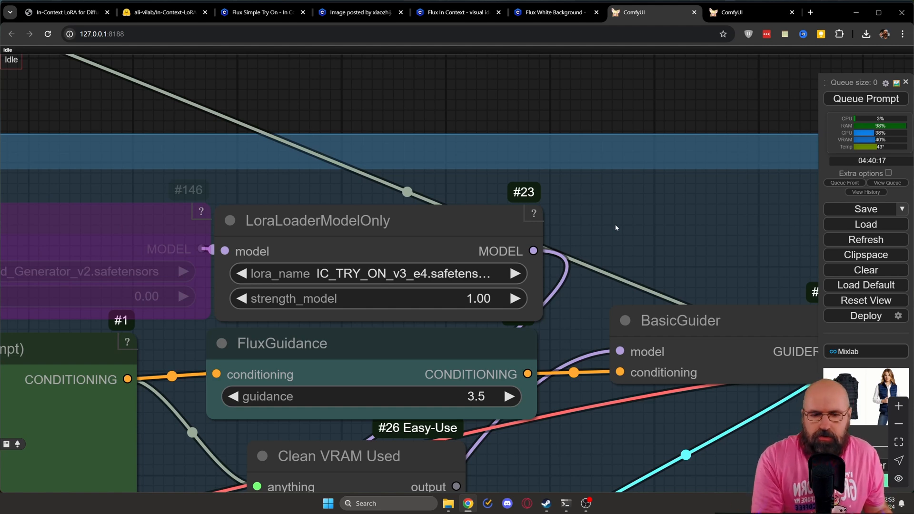
scroll(down, 3)
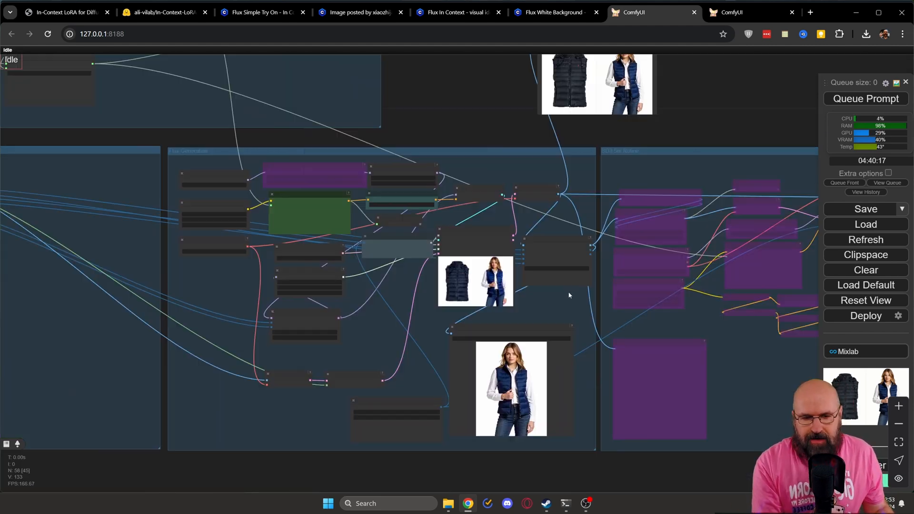
mouse_move(564, 291)
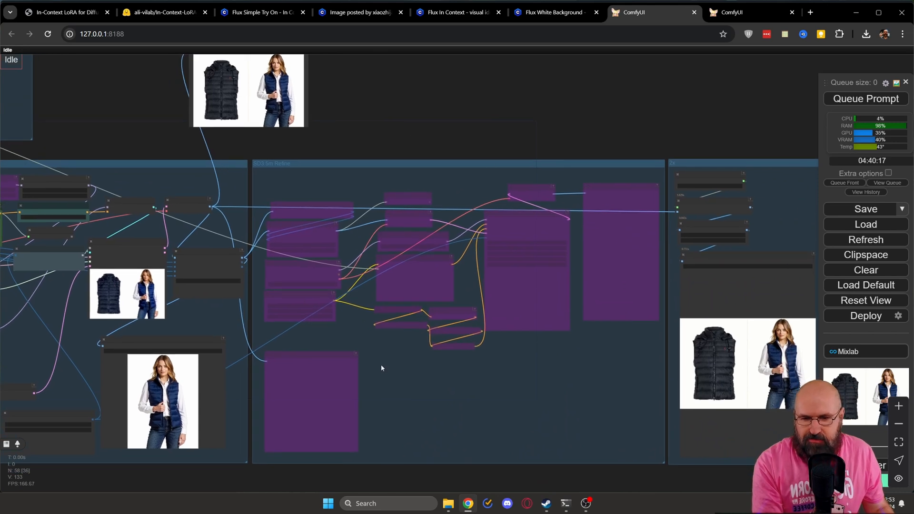
mouse_move(375, 333)
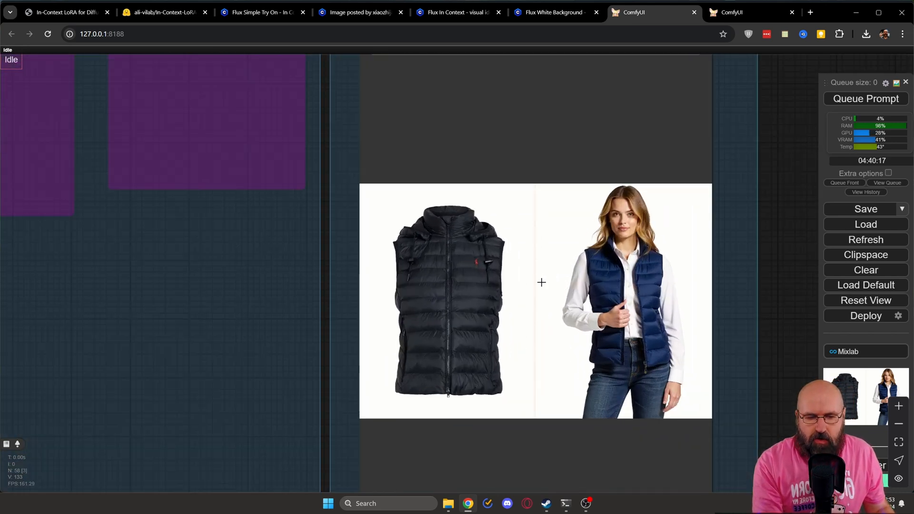
scroll(down, 3)
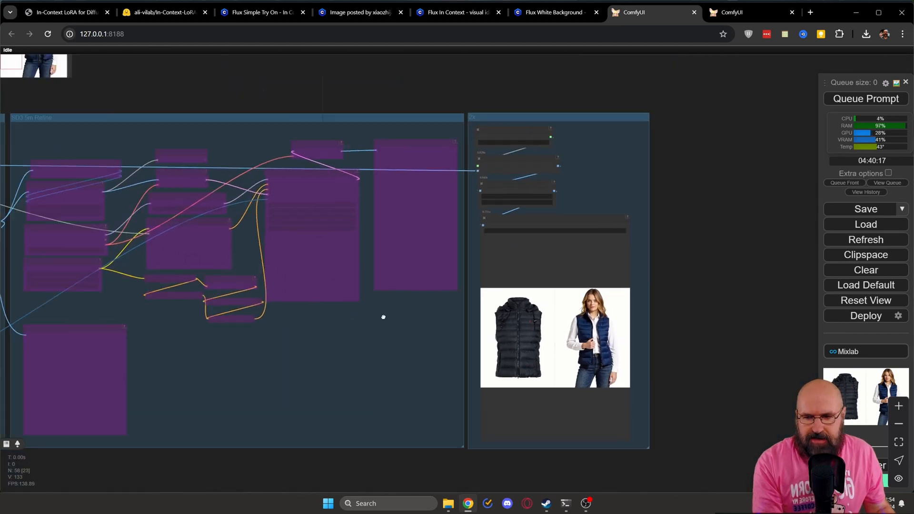
scroll(up, 3)
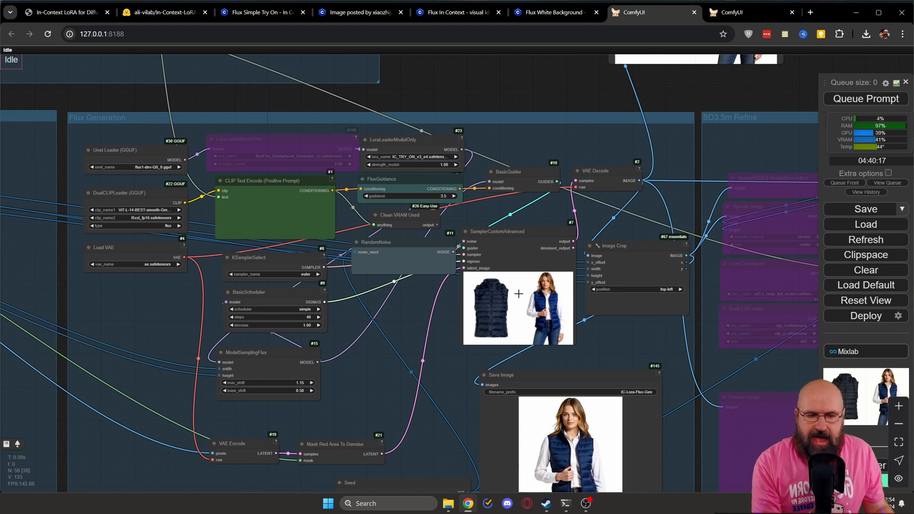
mouse_move(629, 177)
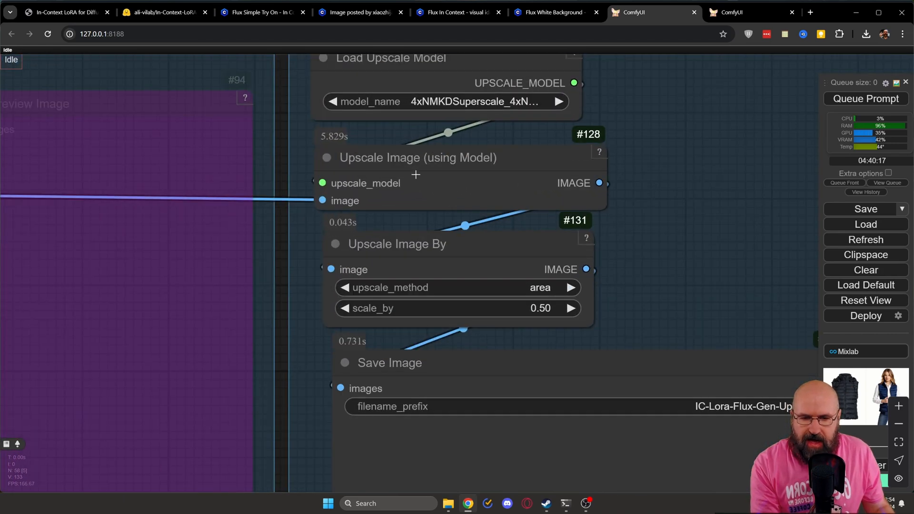
mouse_move(446, 180)
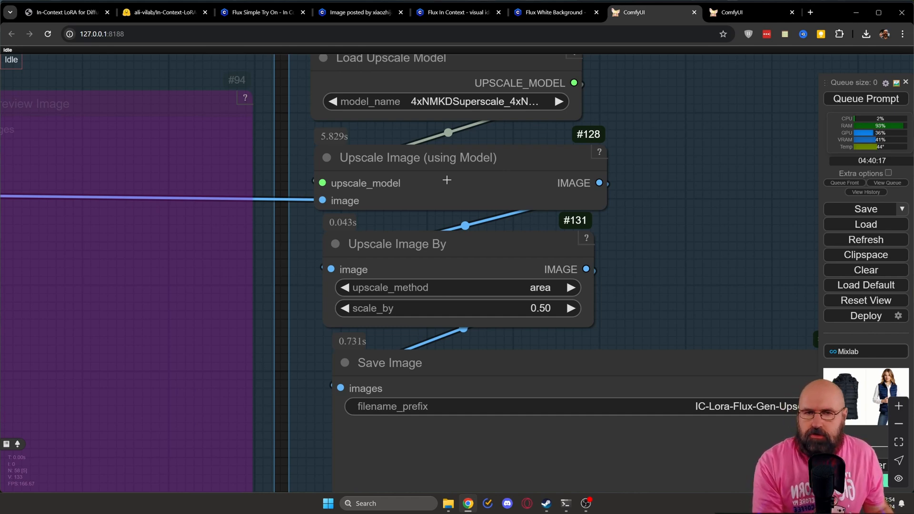
mouse_move(601, 312)
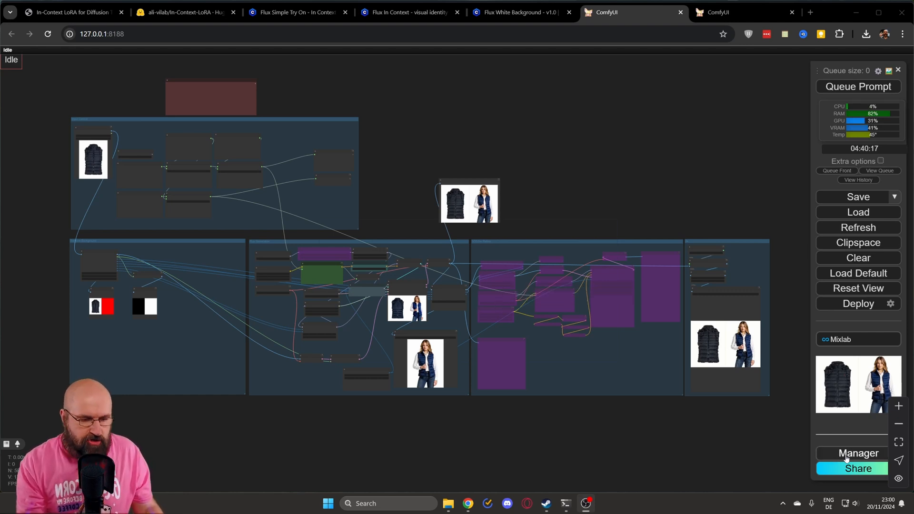
Step: Check Manager's Install Missing Custom Nodes list, then reopen the try-on LoRA page
click(857, 452)
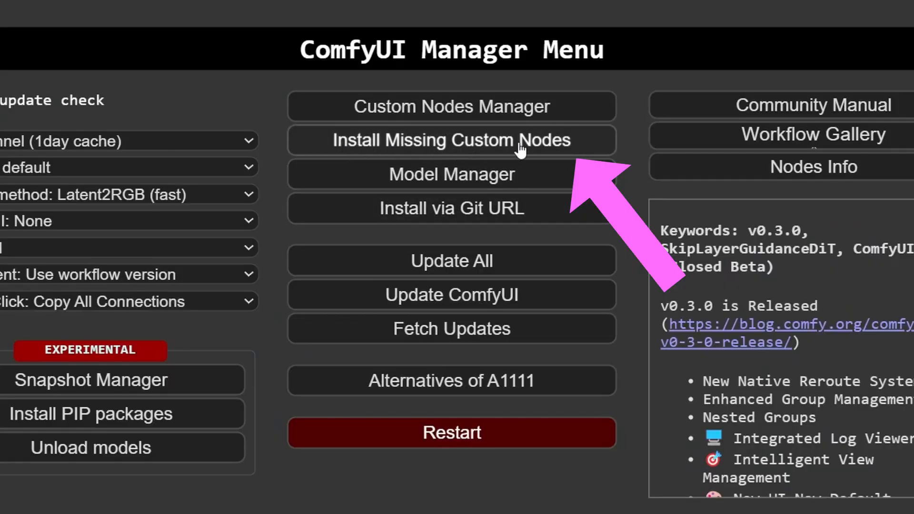
mouse_move(472, 148)
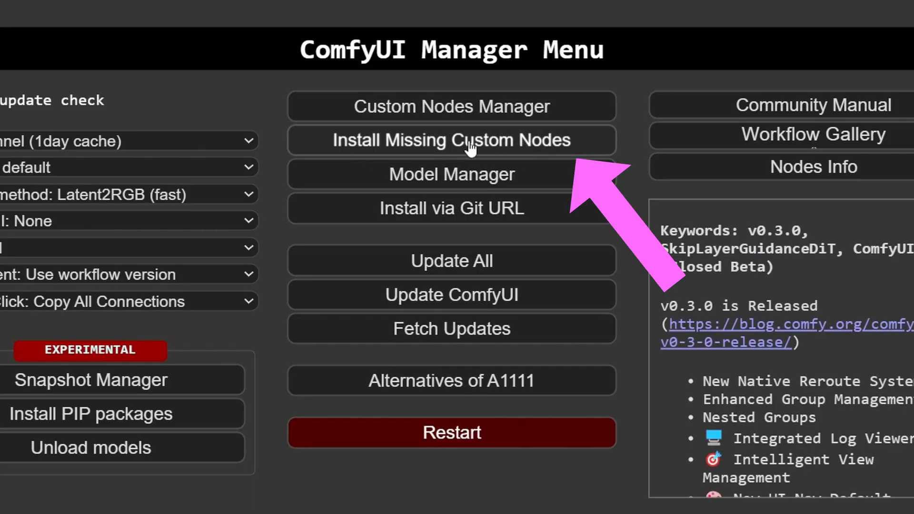
click(451, 140)
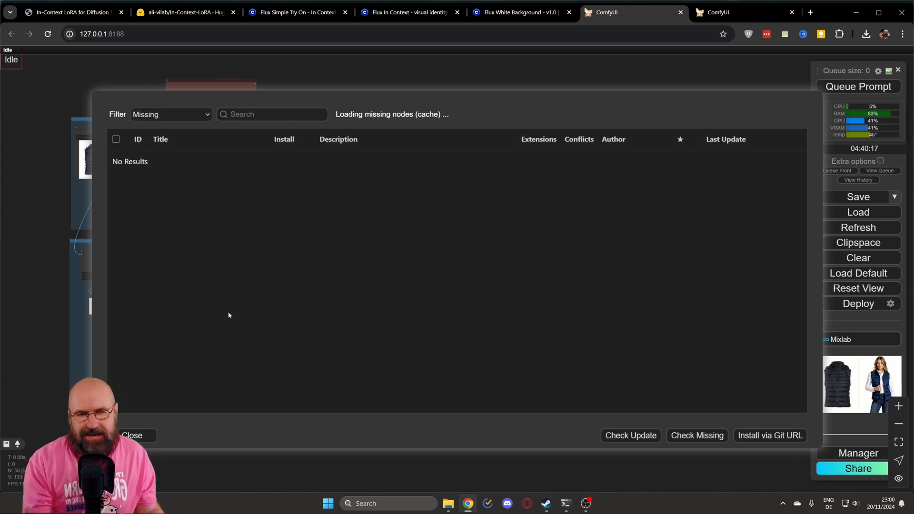
mouse_move(293, 195)
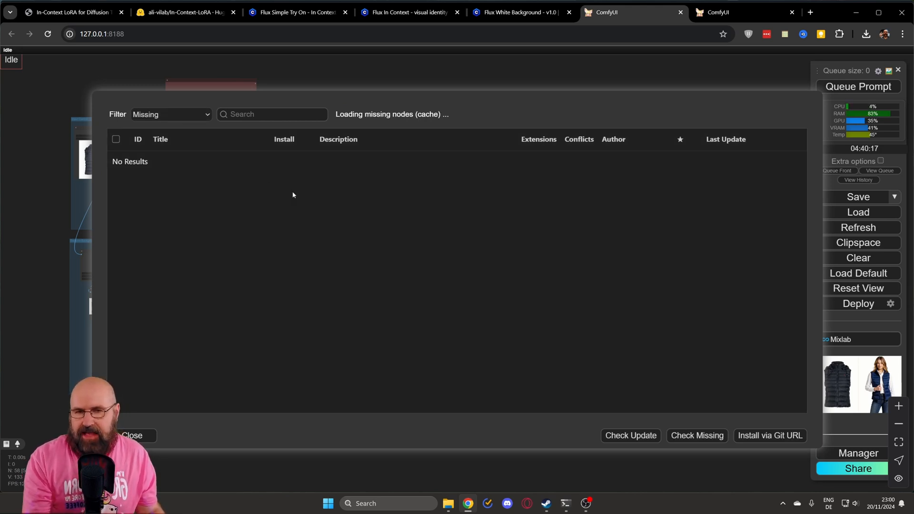
mouse_move(289, 276)
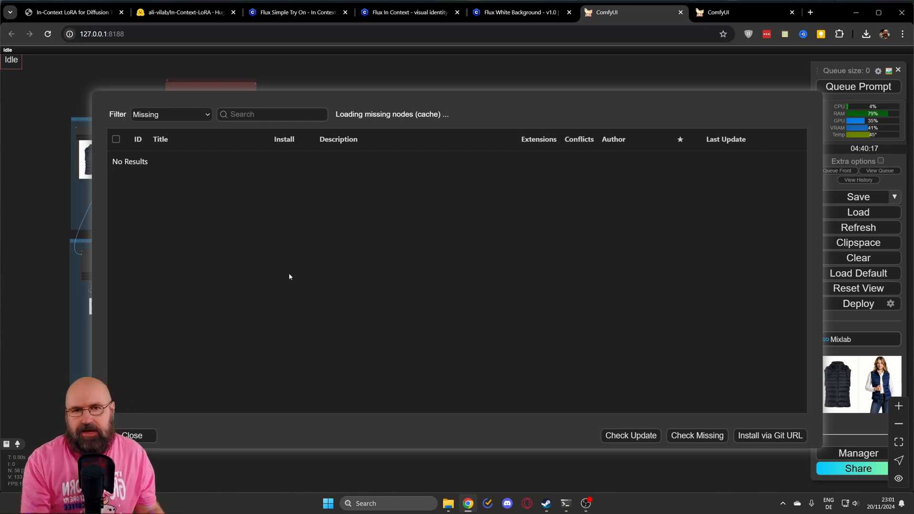
click(369, 12)
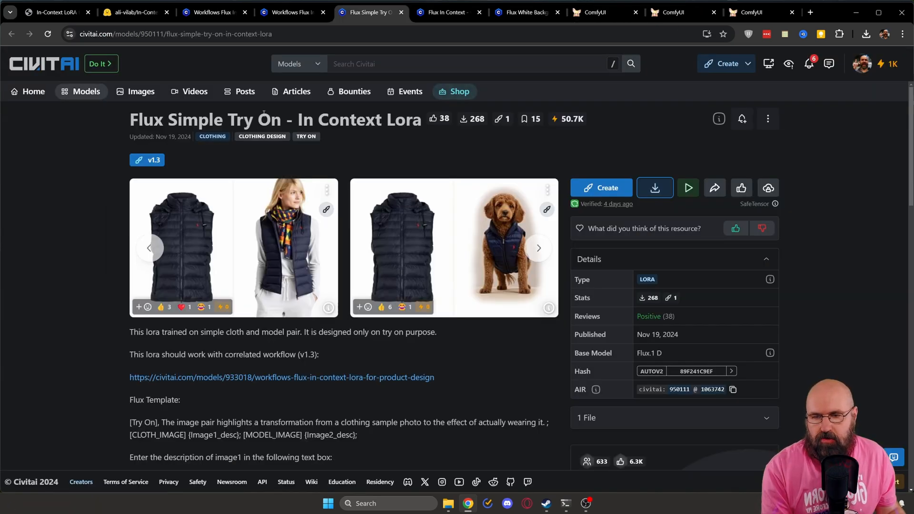
mouse_move(300, 377)
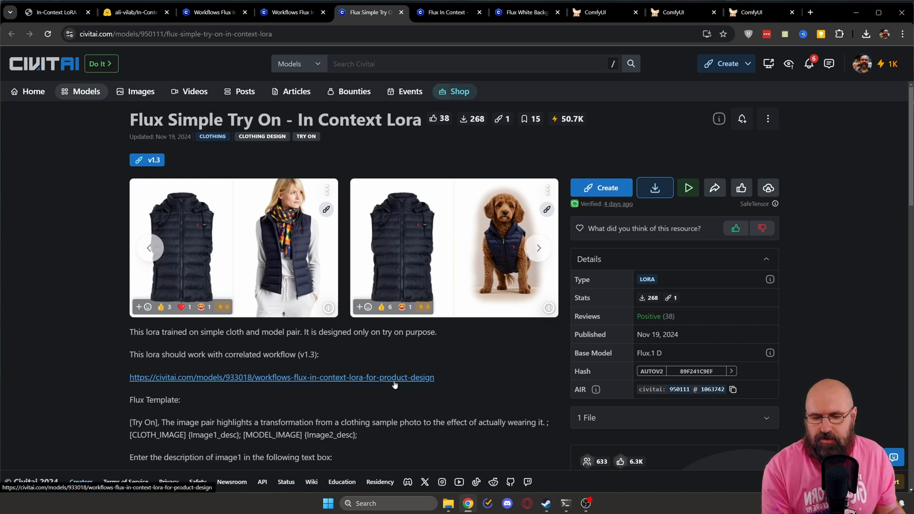
mouse_move(215, 11)
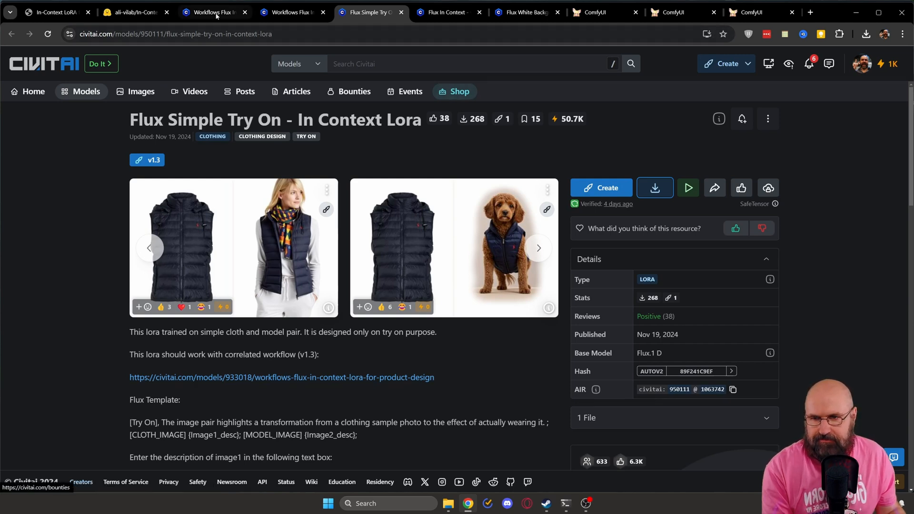
Step: Review the knight-and-princess example's [IMAGE1]/[IMAGE2] prompt, then return to ComfyUI
click(214, 11)
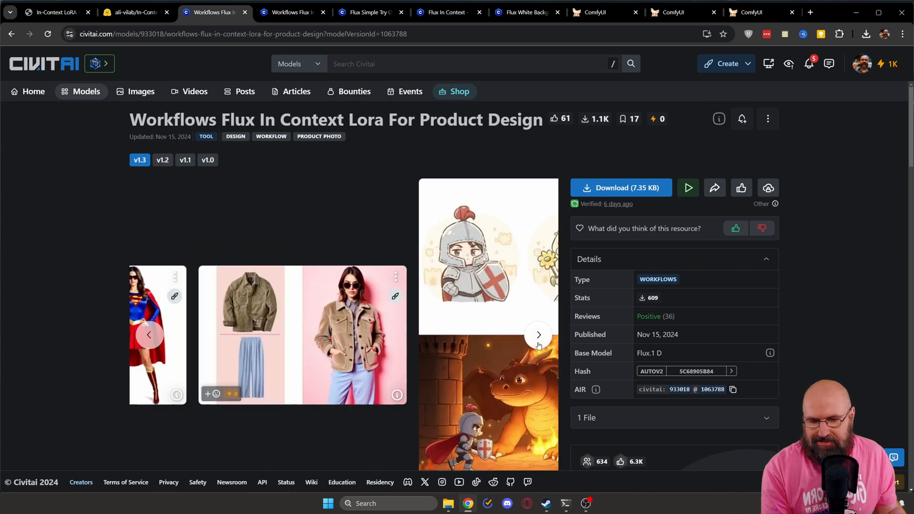
click(537, 334)
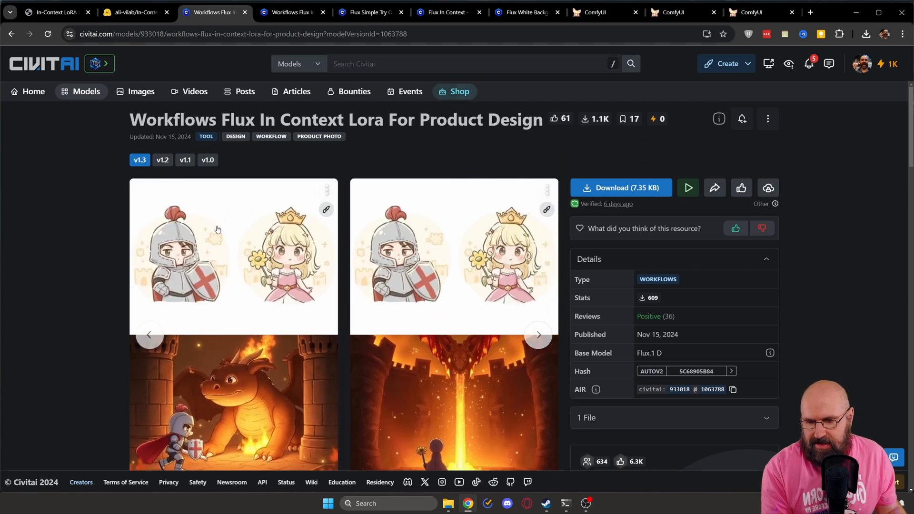
mouse_move(452, 241)
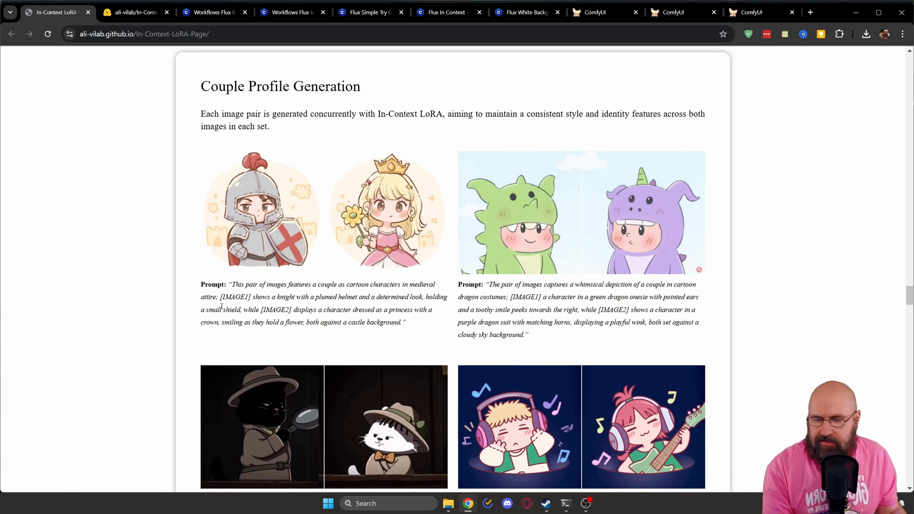
double_click(235, 296)
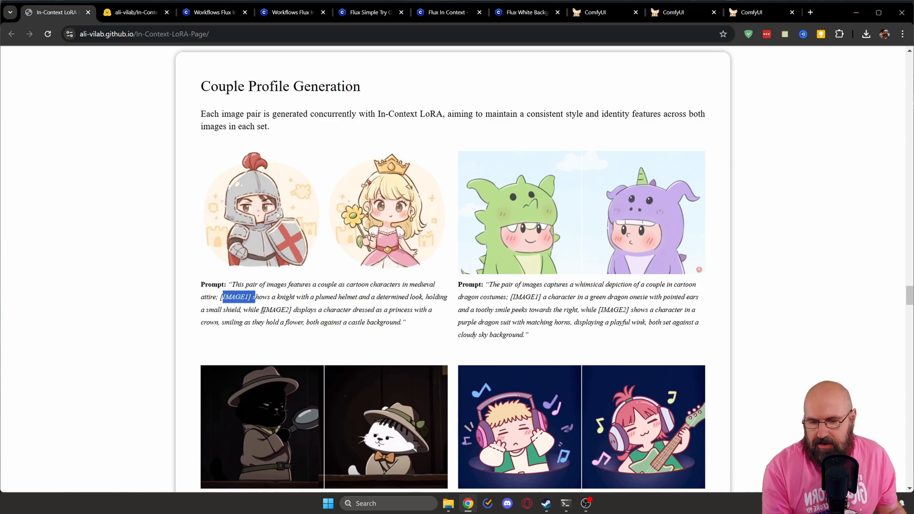
double_click(275, 310)
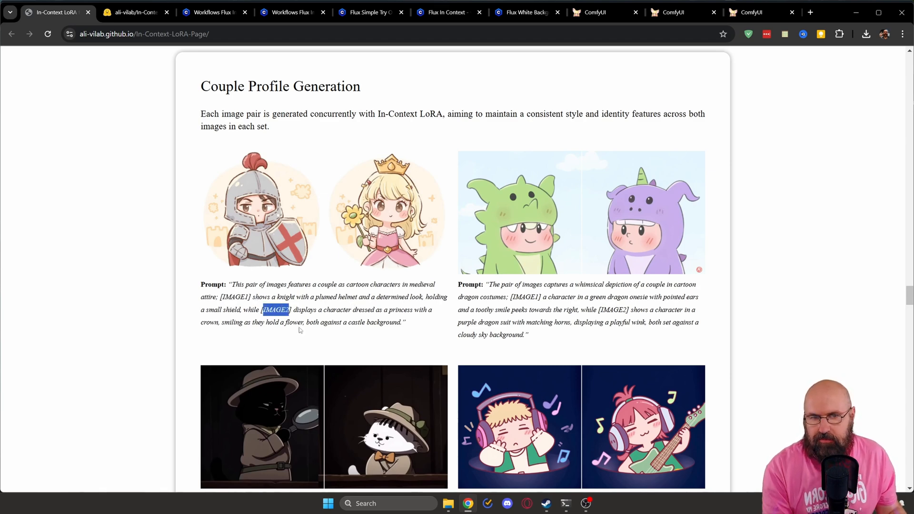
click(759, 12)
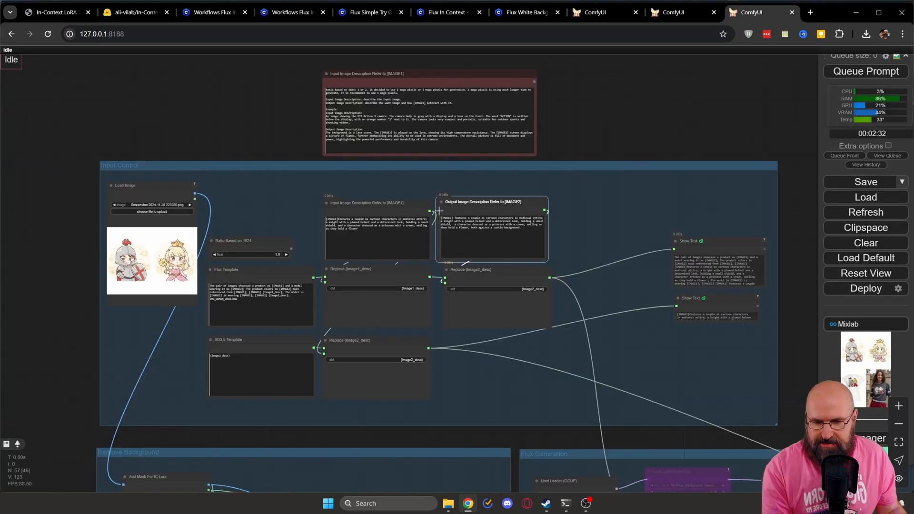
mouse_move(146, 224)
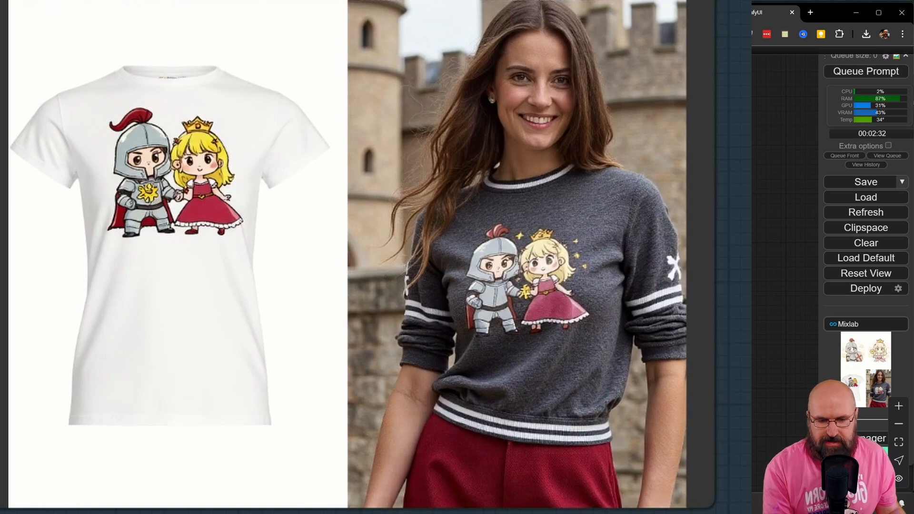
mouse_move(724, 278)
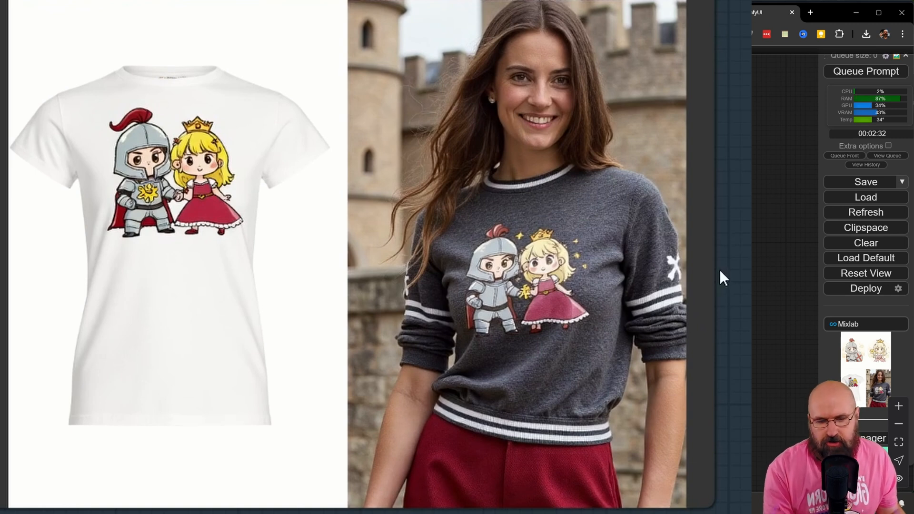
mouse_move(576, 103)
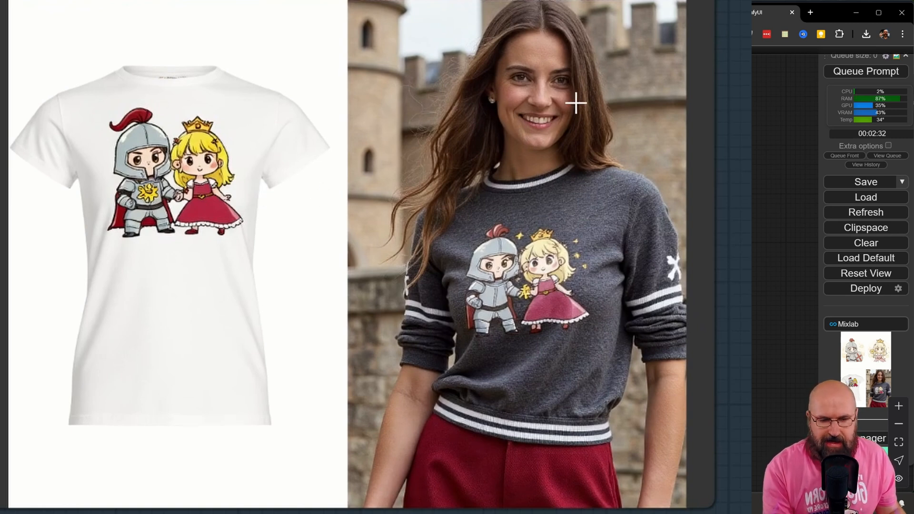
mouse_move(747, 304)
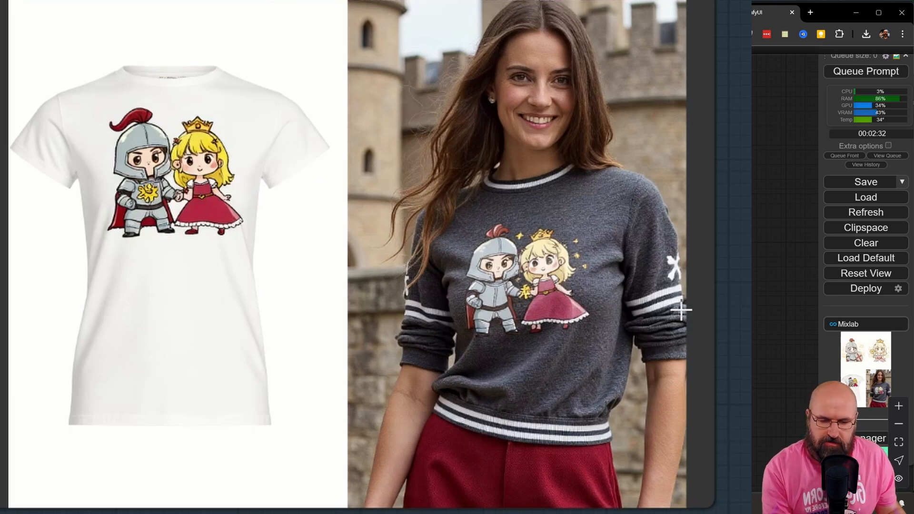
mouse_move(627, 291)
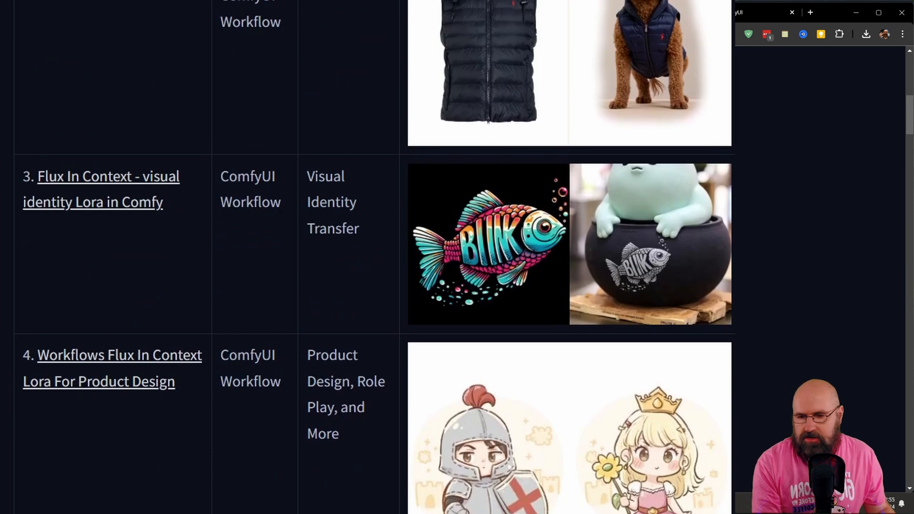
mouse_move(657, 193)
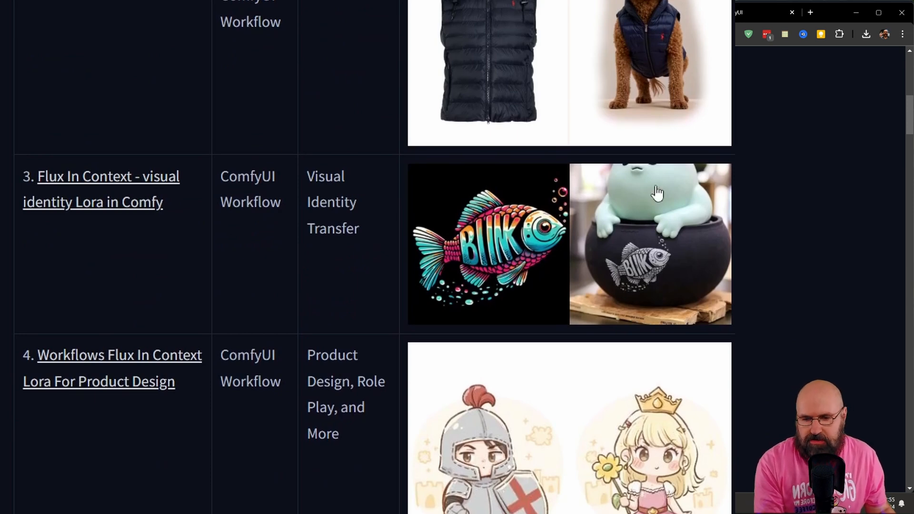
mouse_move(650, 286)
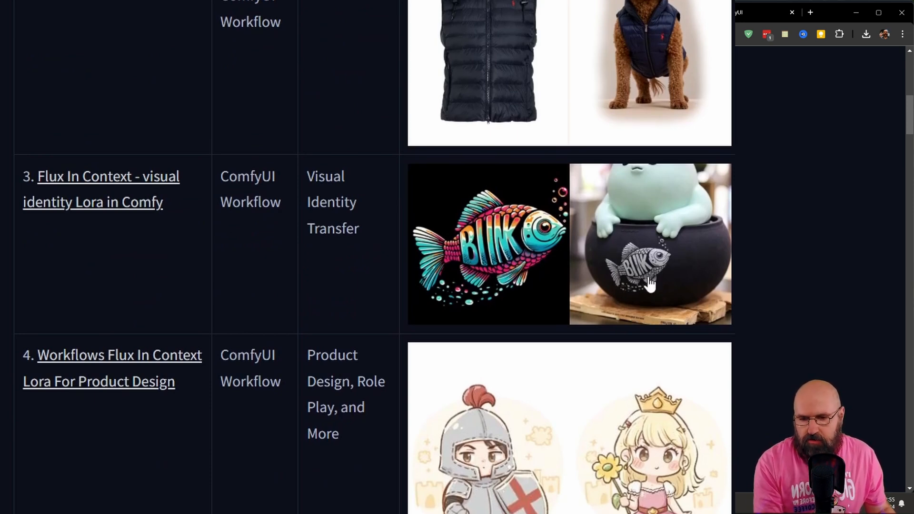
mouse_move(653, 285)
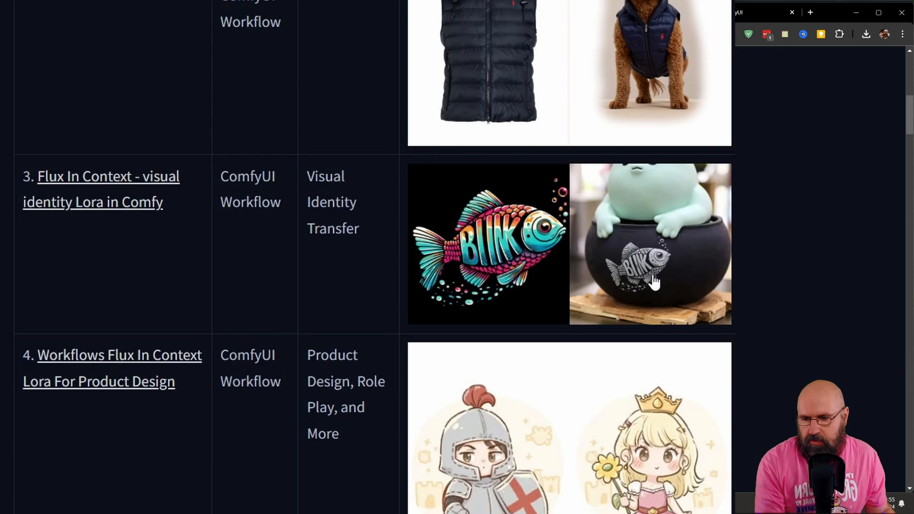
mouse_move(82, 184)
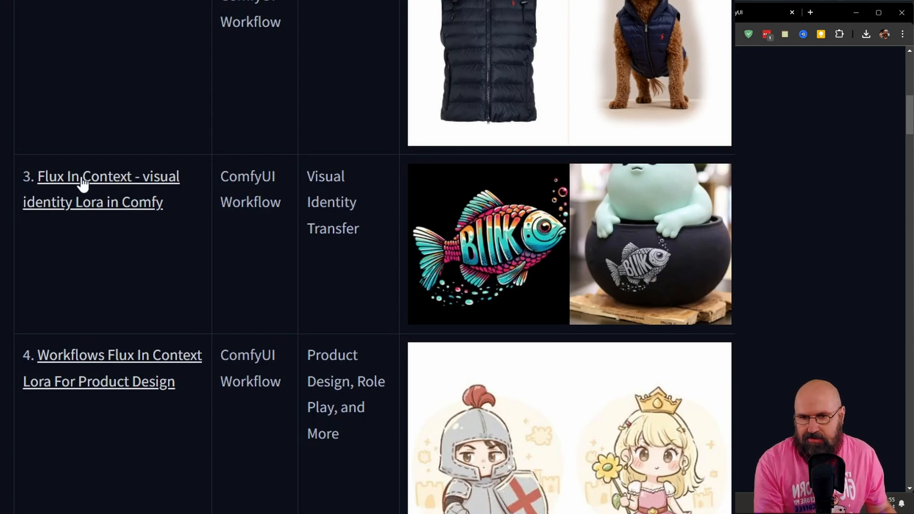
Step: Download incontext - identity.json from the visual identity LoRA article
click(102, 176)
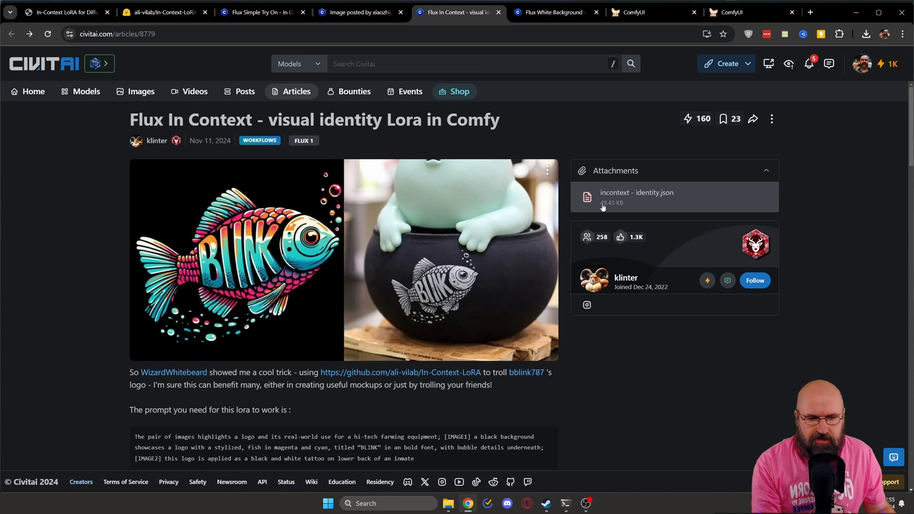
mouse_move(628, 197)
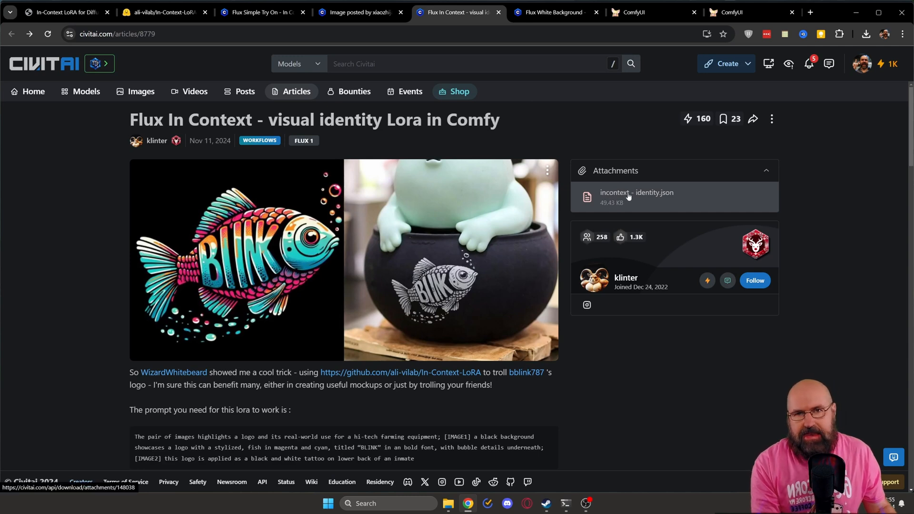
click(751, 12)
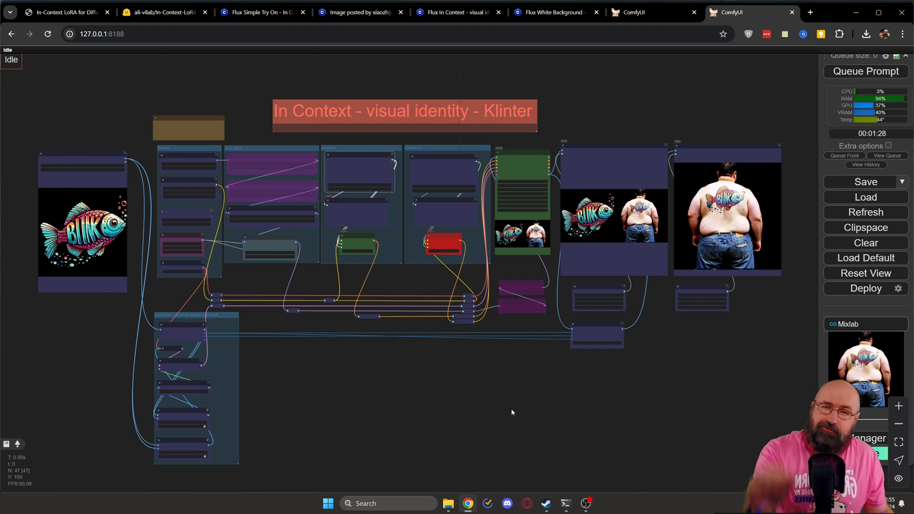
scroll(up, 3)
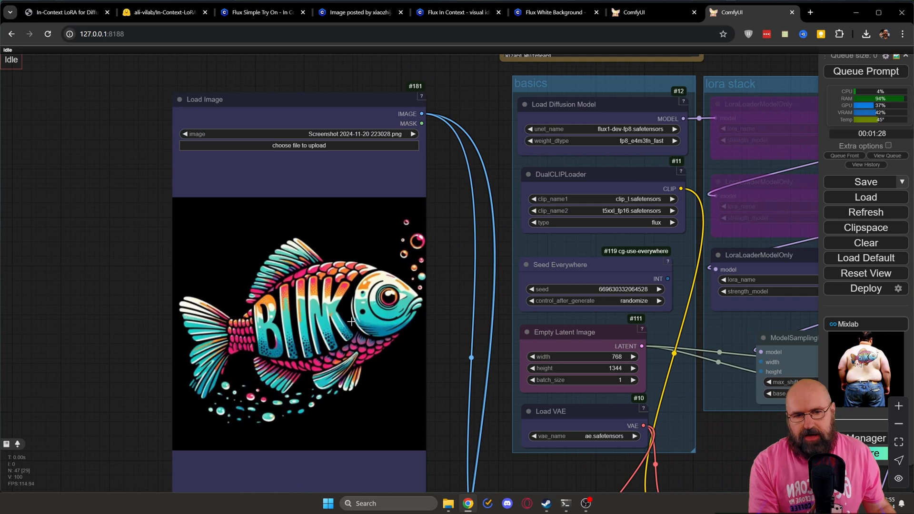
mouse_move(605, 216)
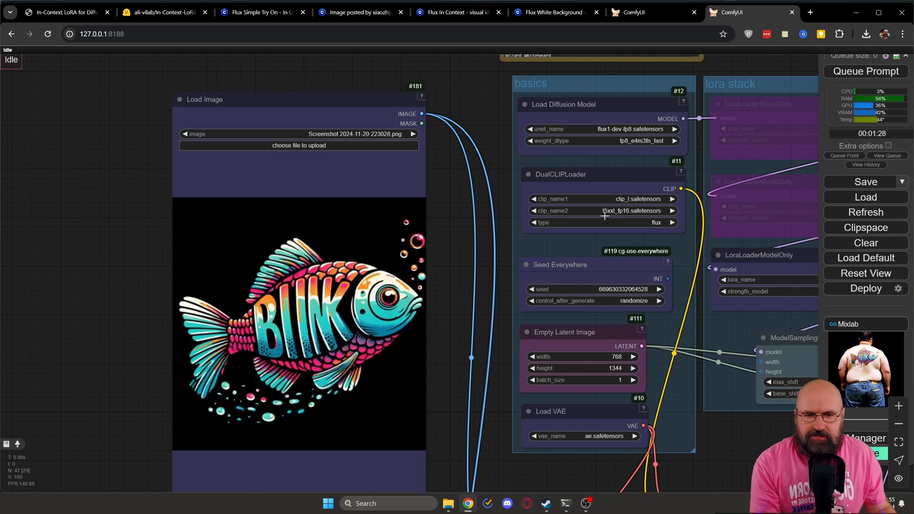
mouse_move(588, 130)
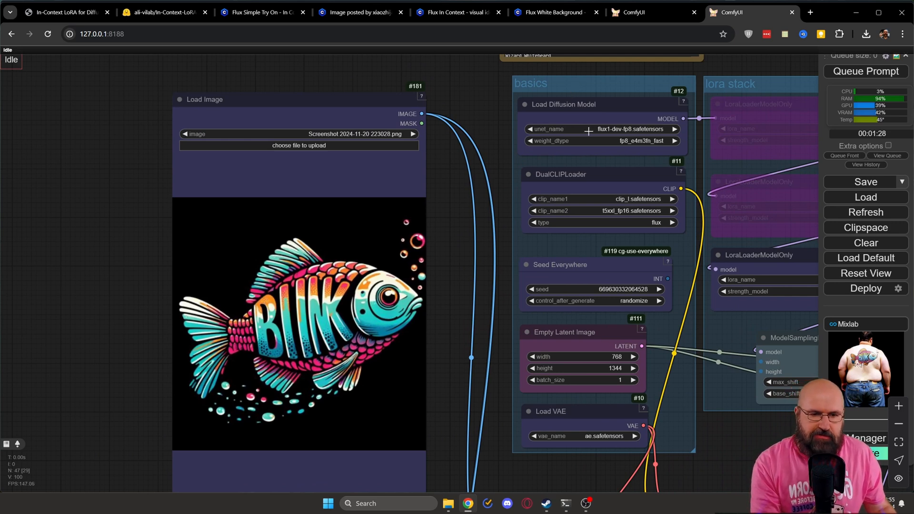
mouse_move(587, 207)
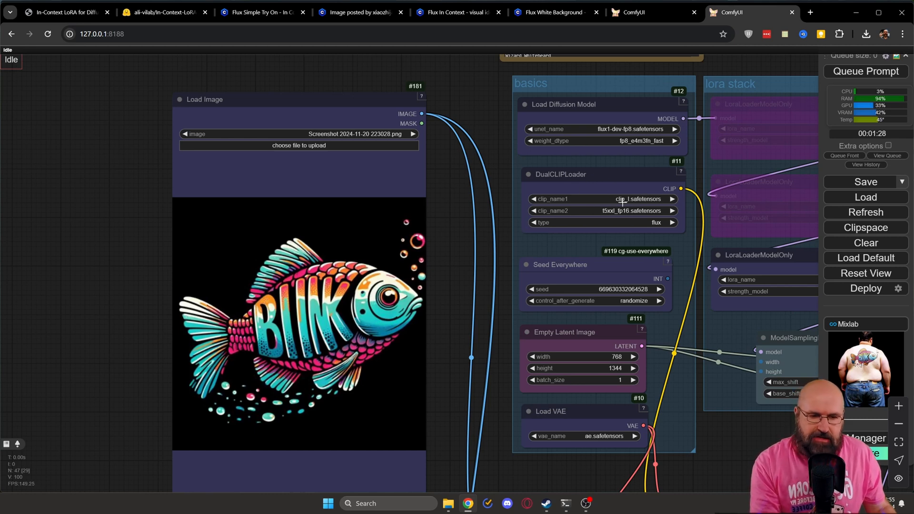
mouse_move(595, 192)
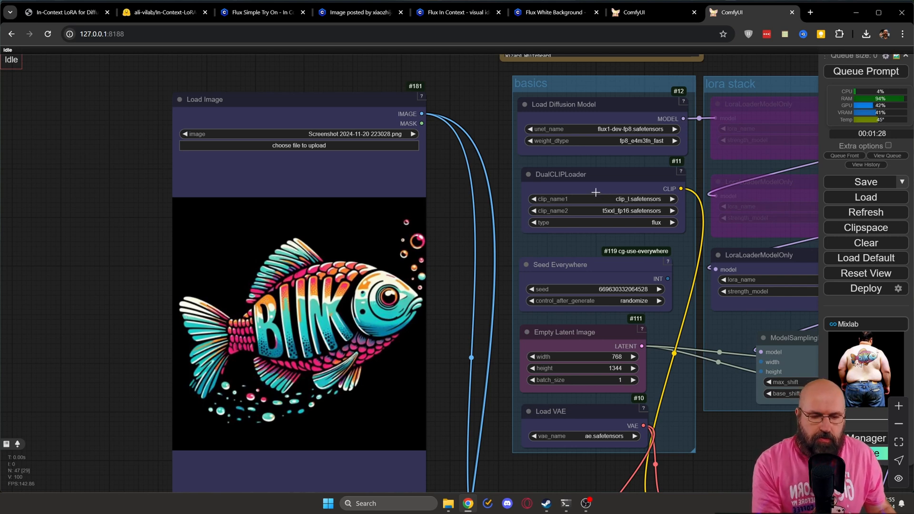
mouse_move(583, 426)
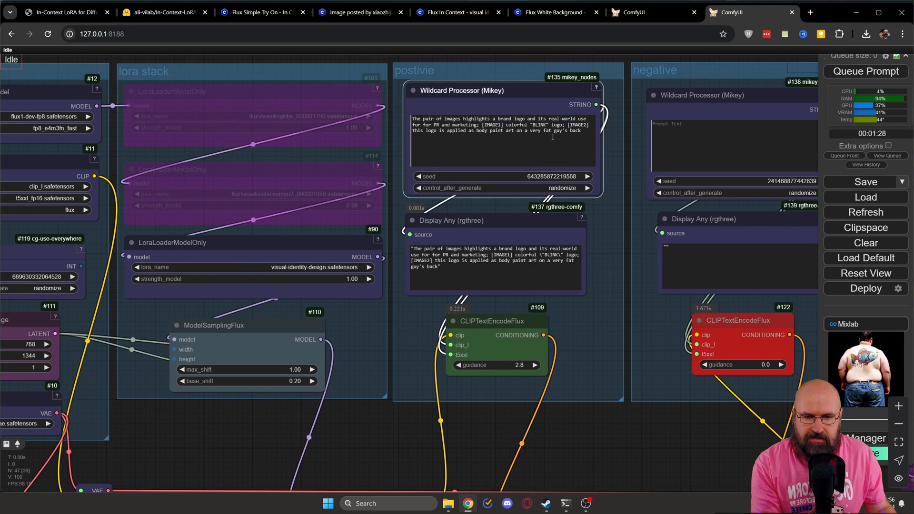
mouse_move(498, 239)
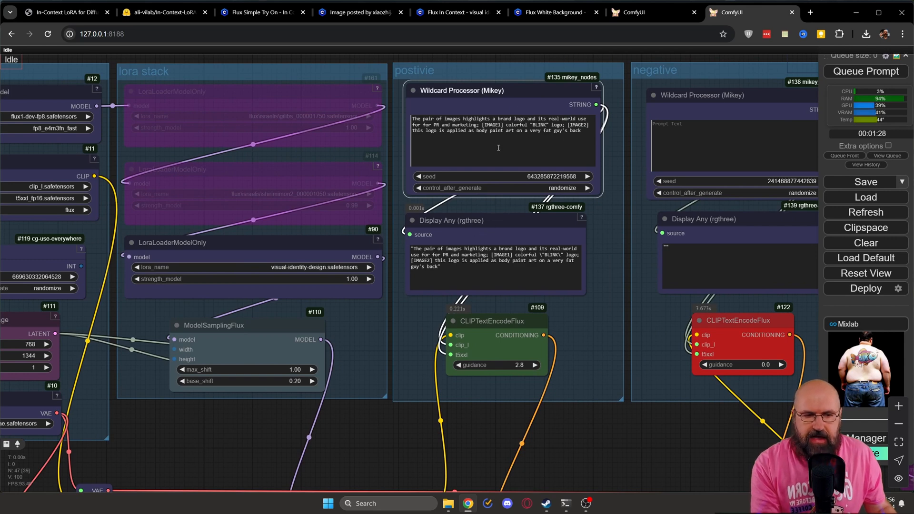
mouse_move(537, 203)
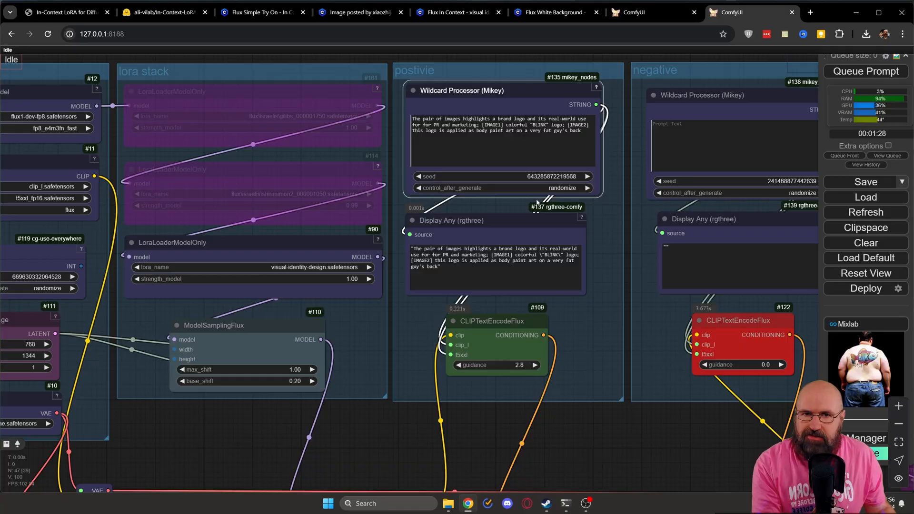